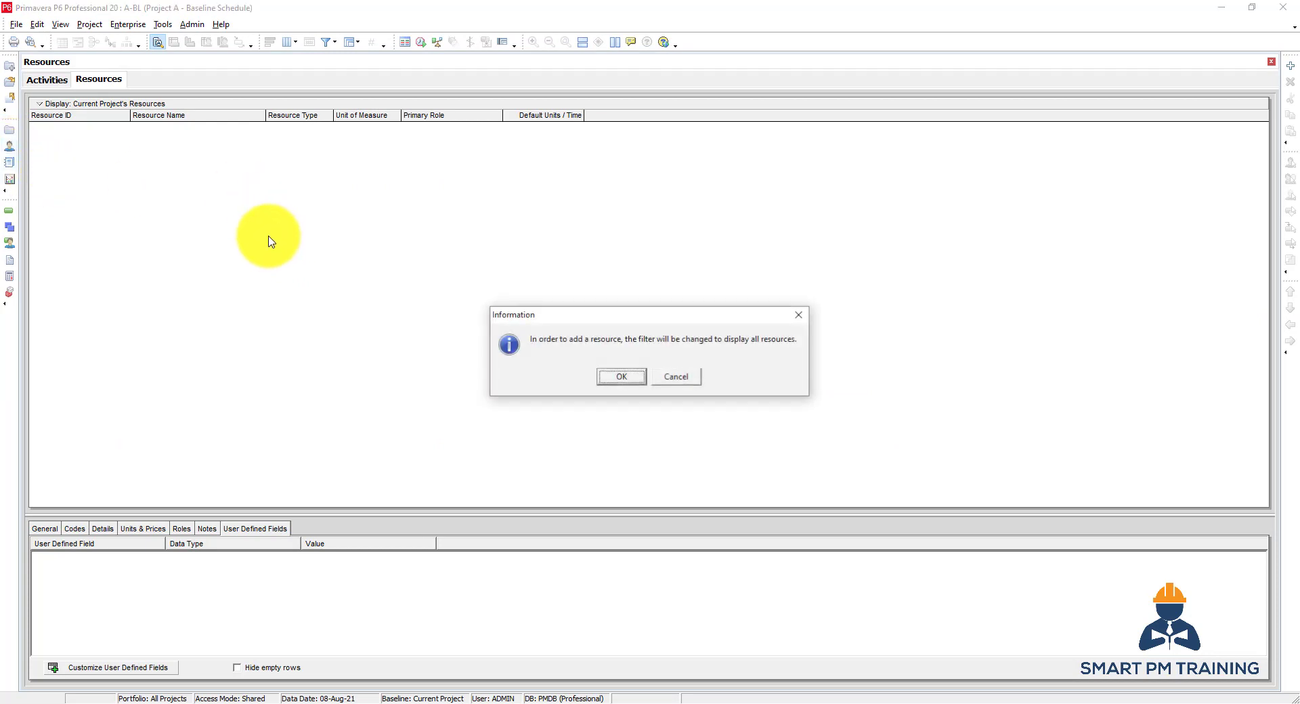
mouse_move(296, 249)
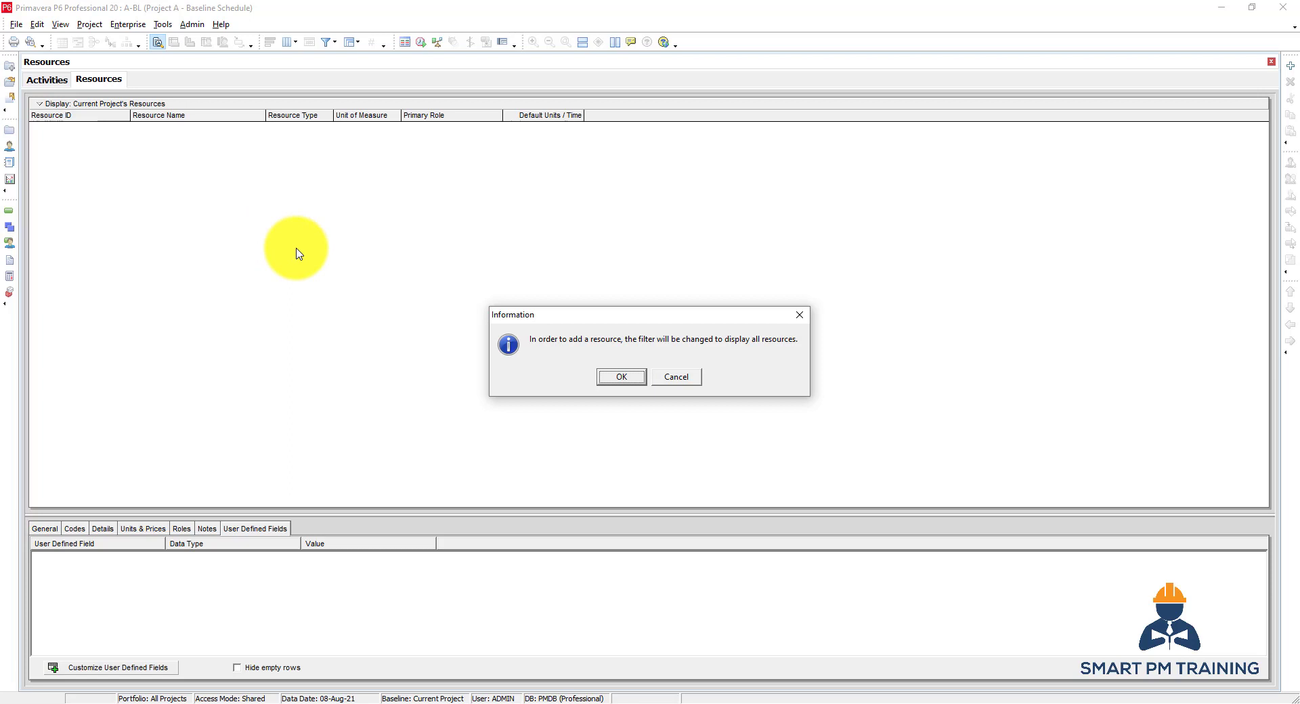
mouse_move(642, 341)
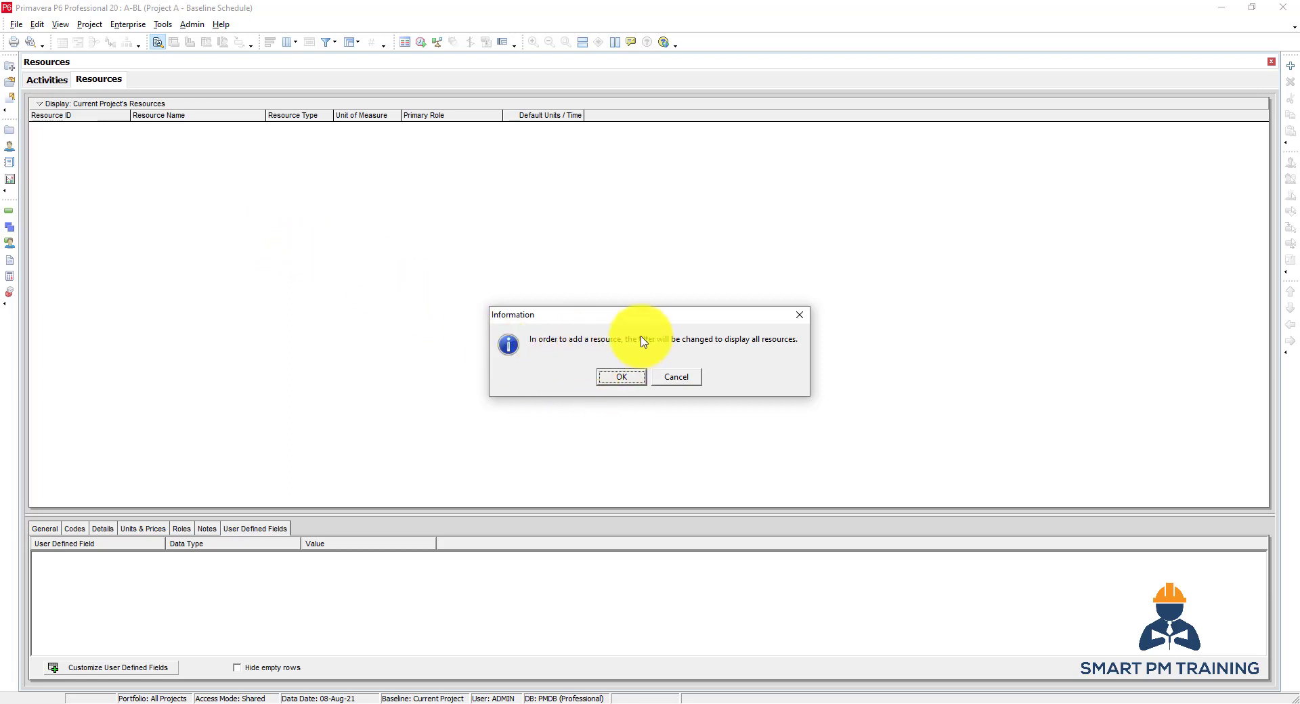
mouse_move(630, 351)
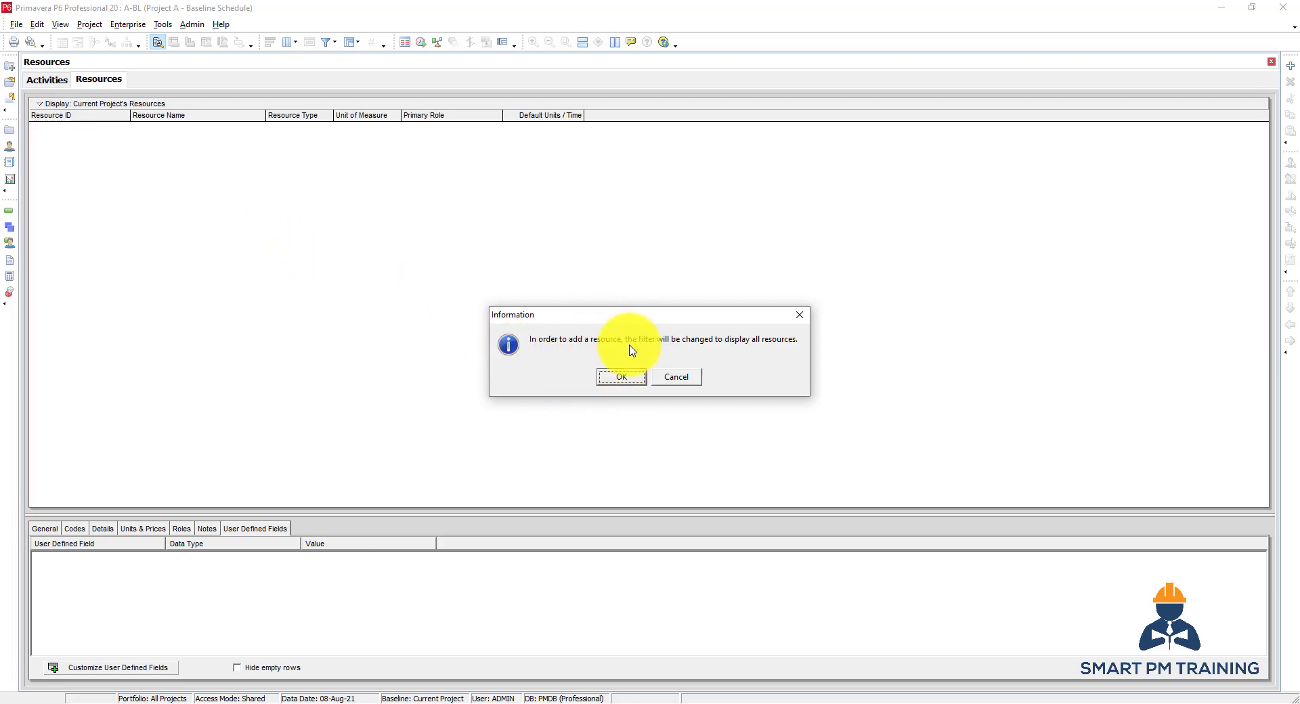
mouse_move(628, 378)
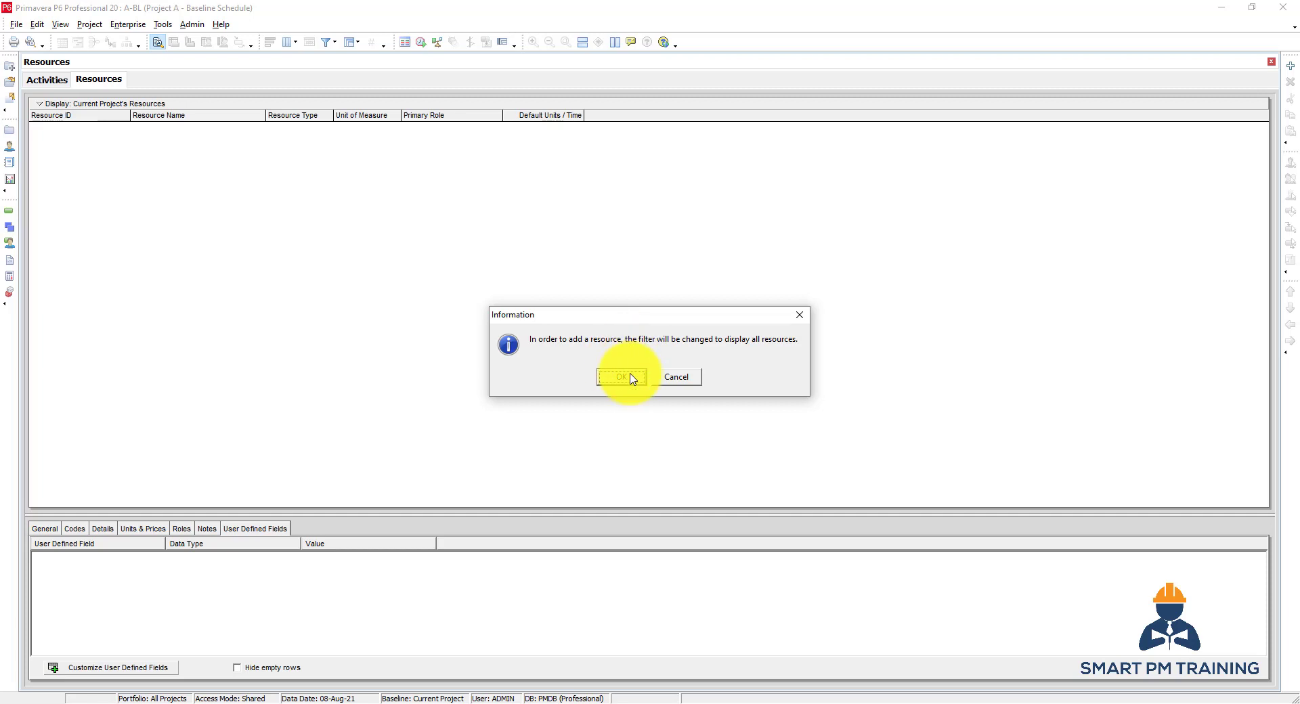
Add a top-level Labor resource with ID and name Project A in the all-resources list
click(620, 377)
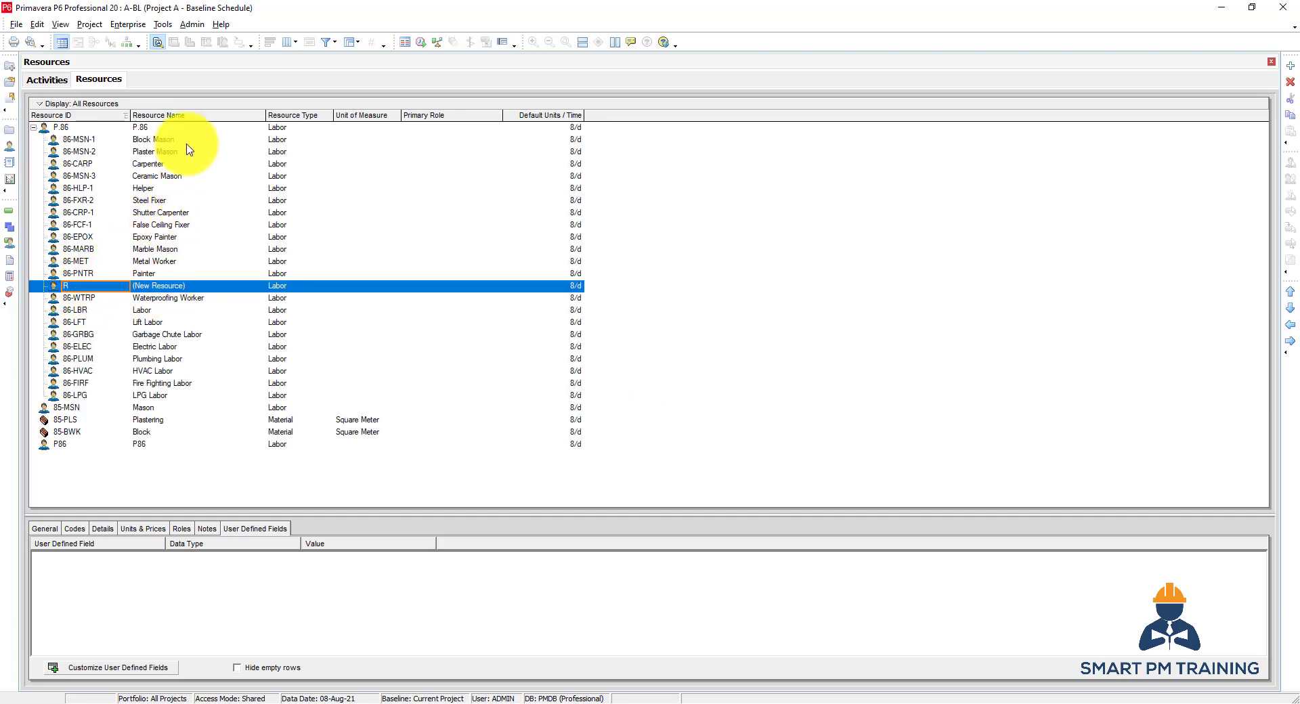
mouse_move(97, 225)
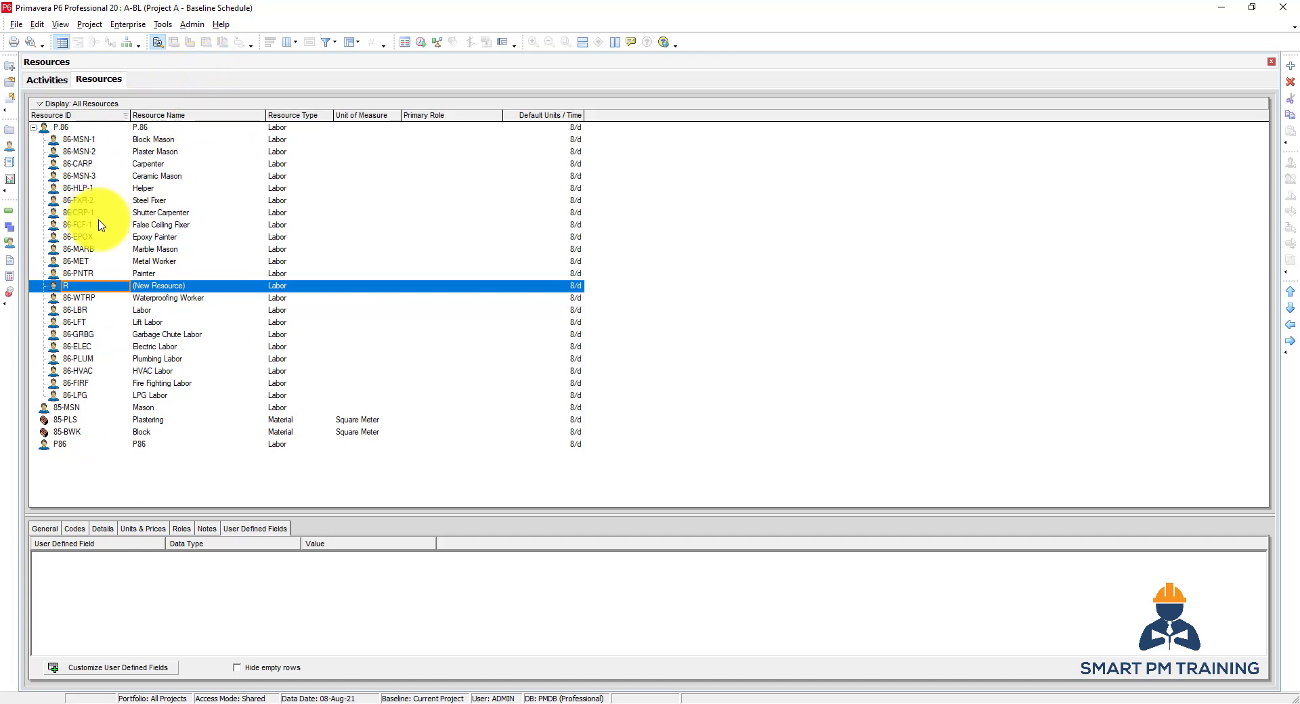
mouse_move(91, 297)
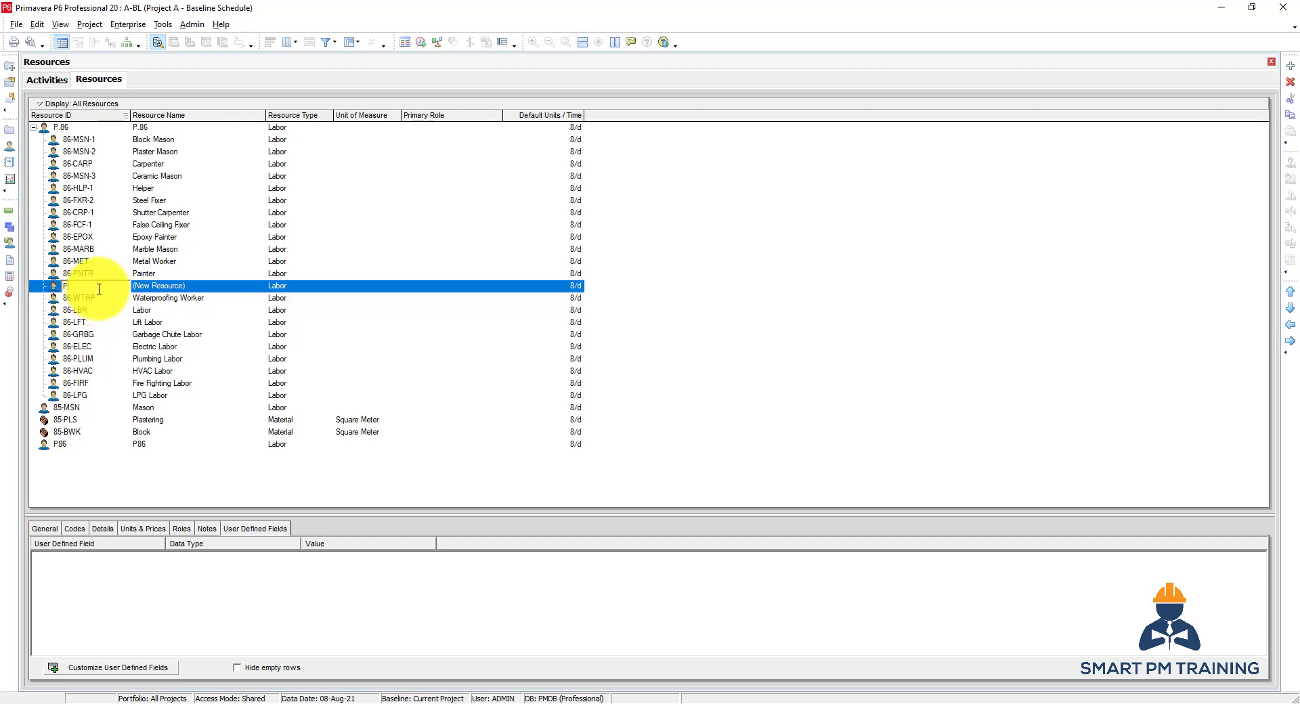
text(Project A)
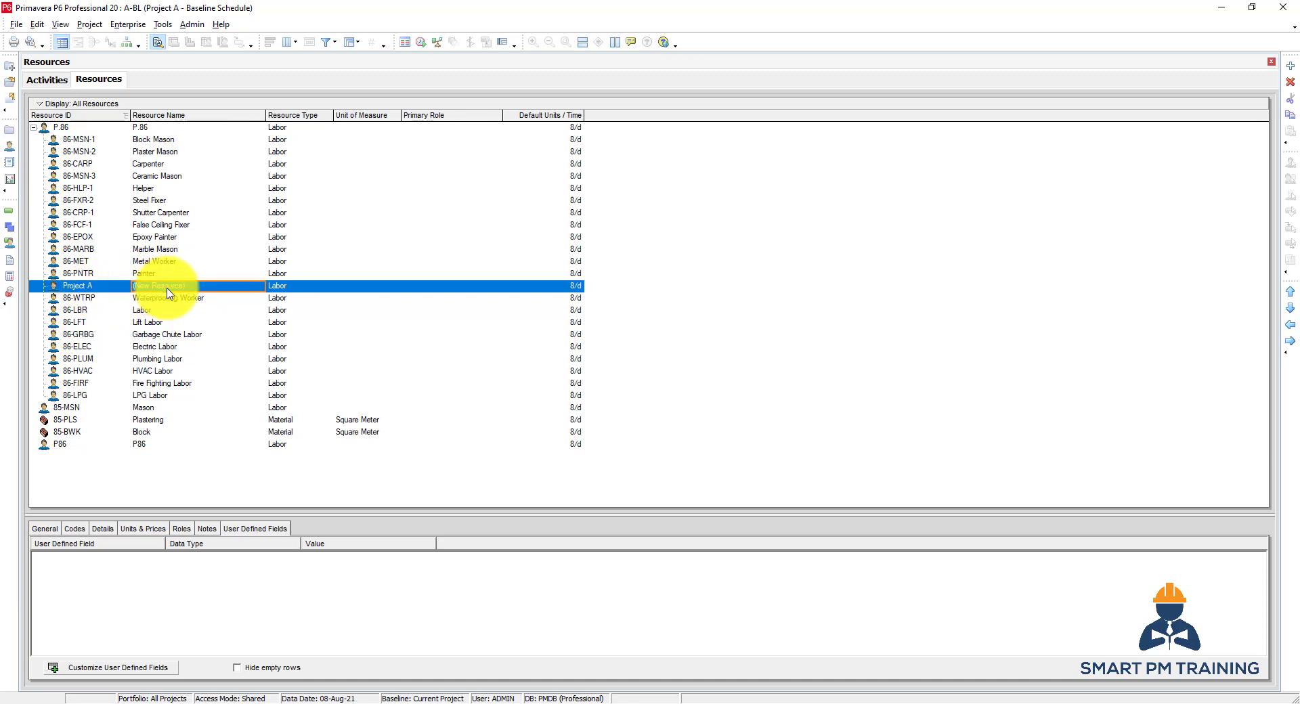
mouse_move(1291, 309)
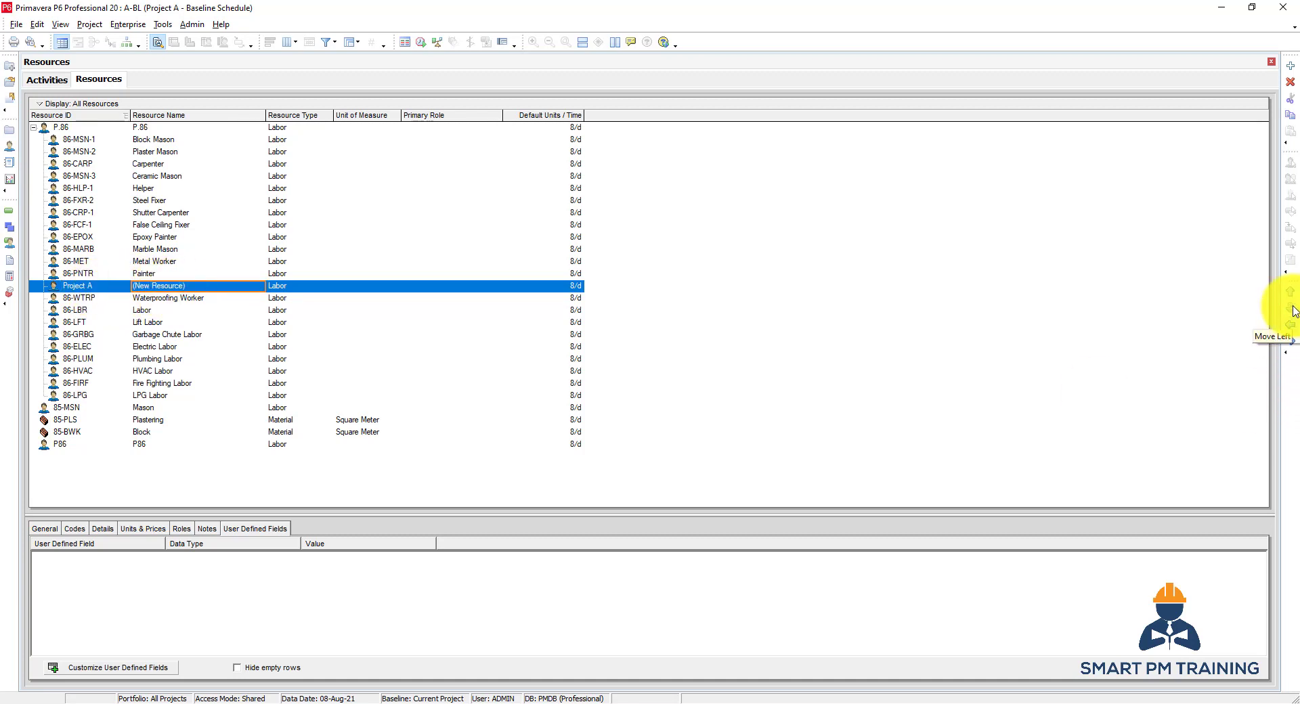
mouse_move(1292, 323)
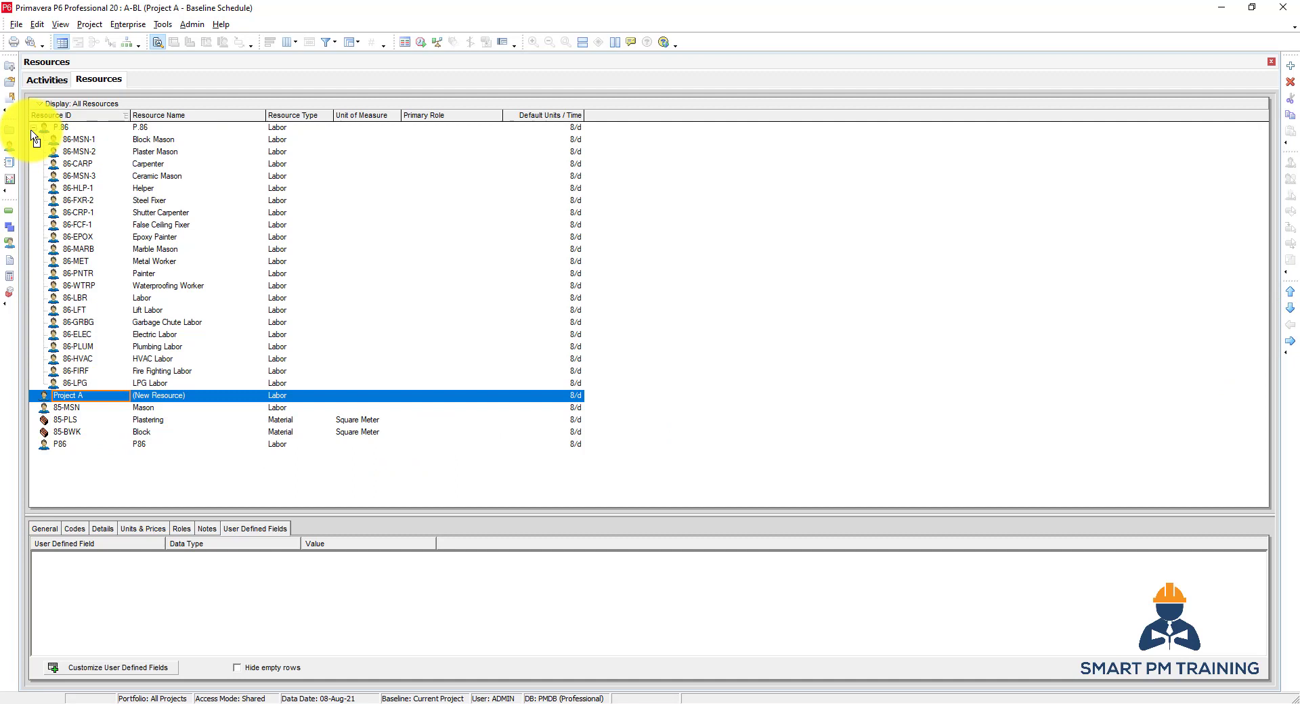
click(34, 128)
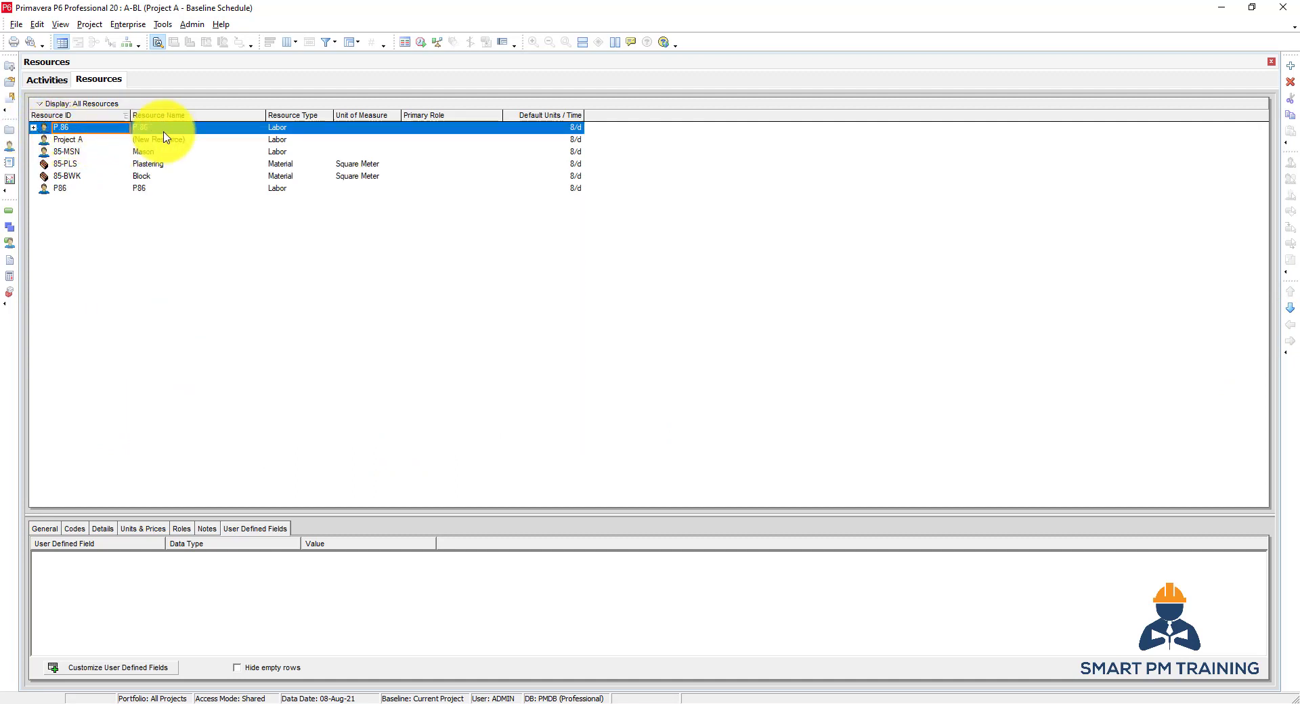
click(71, 139)
text(P)
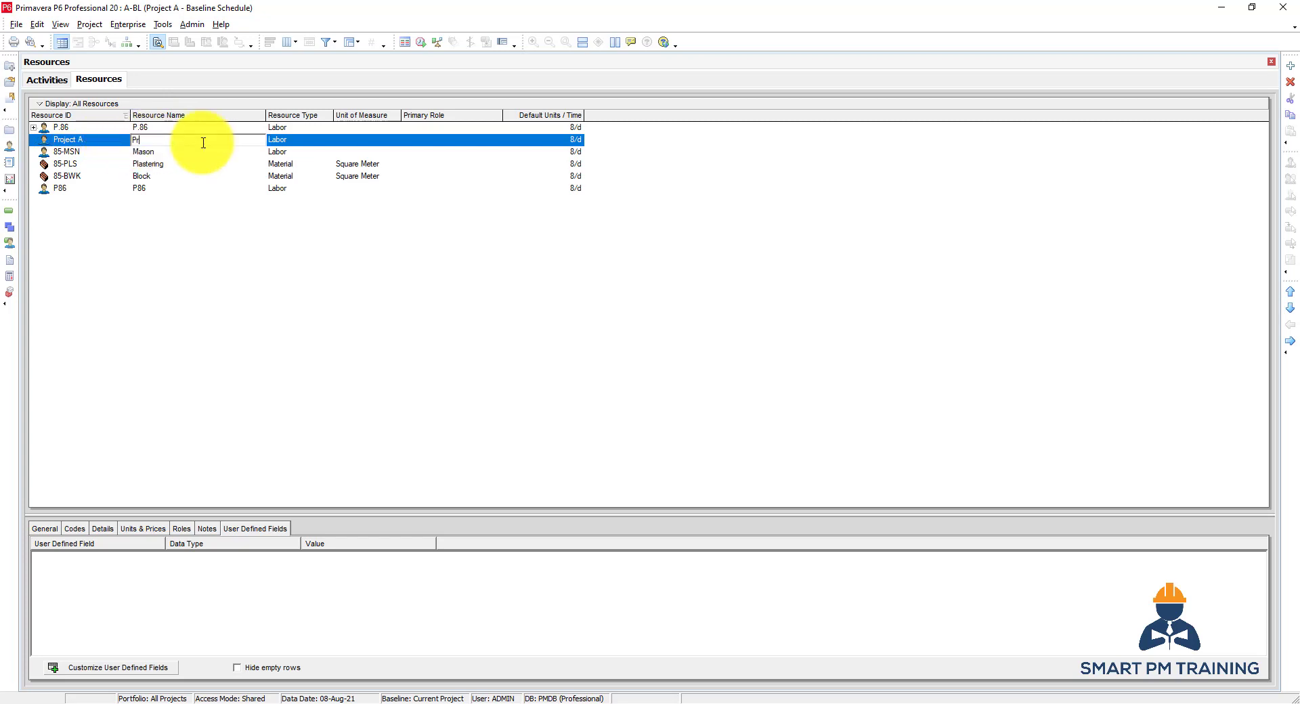
text(roject A)
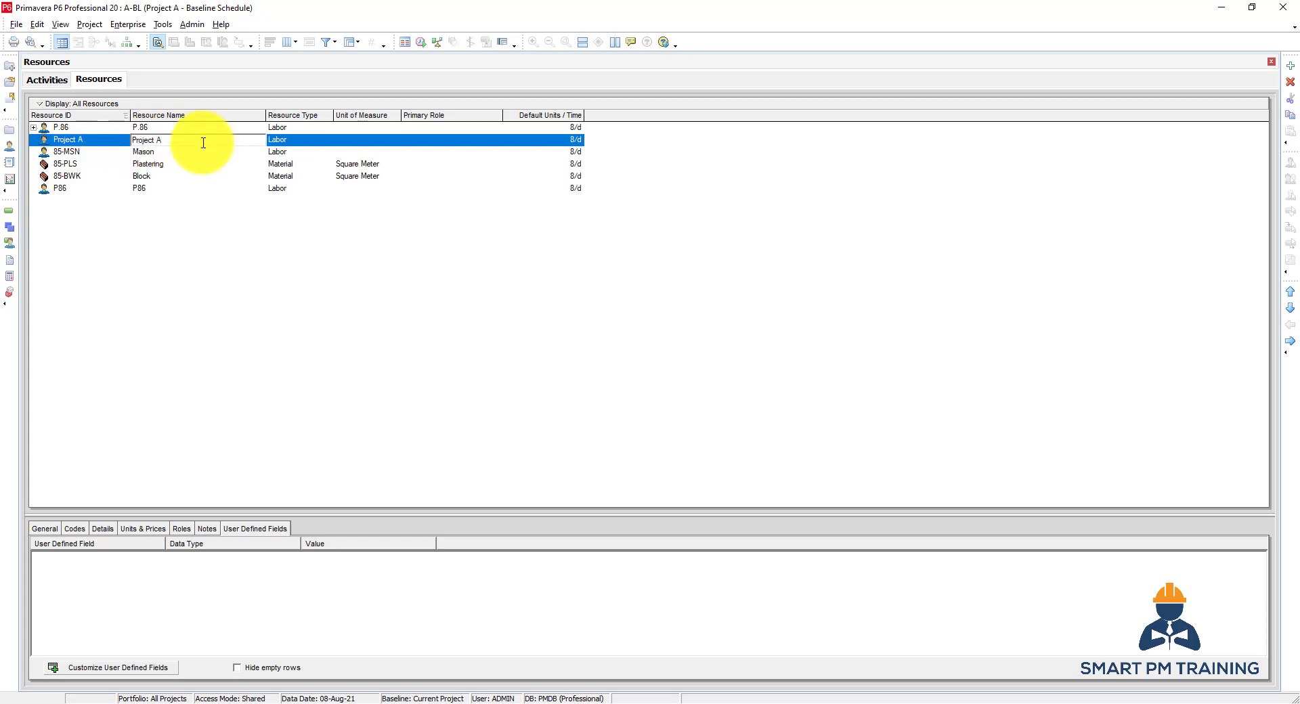
click(32, 127)
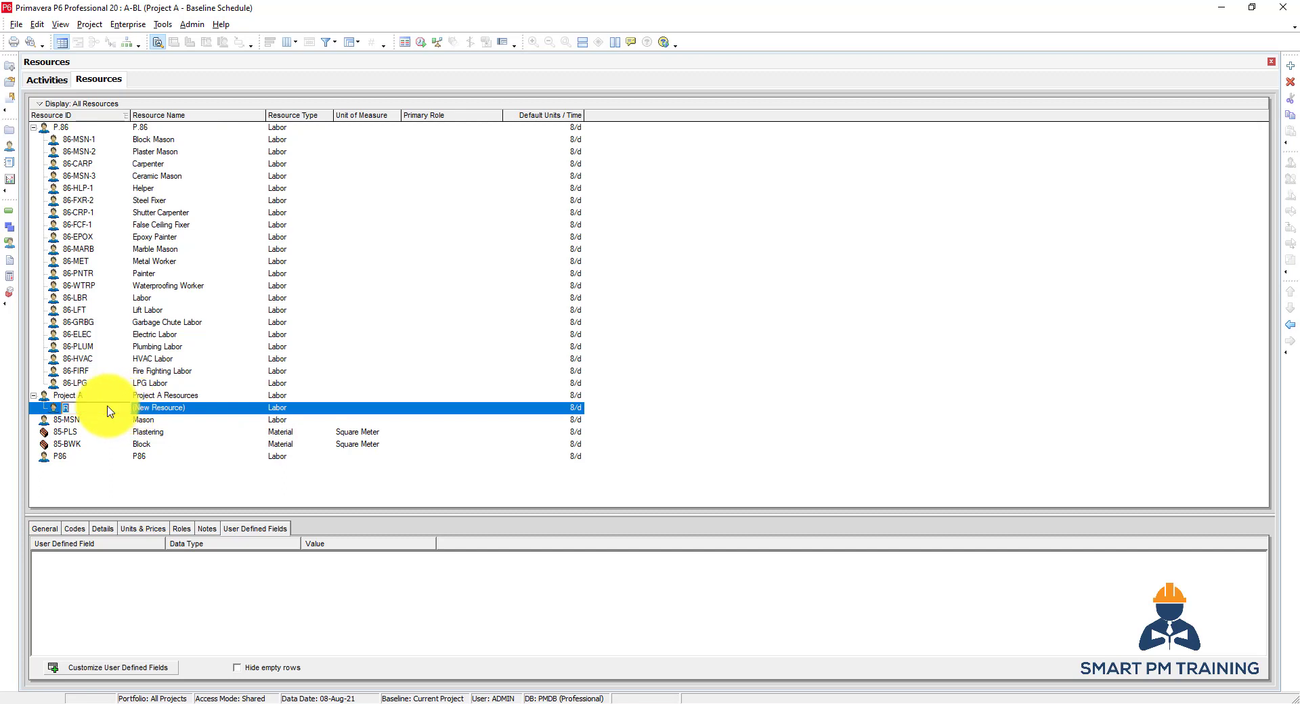
Add child resource A-ST-FX Steel Fixer under Project A Resources as Labor at 10/d
text(SI)
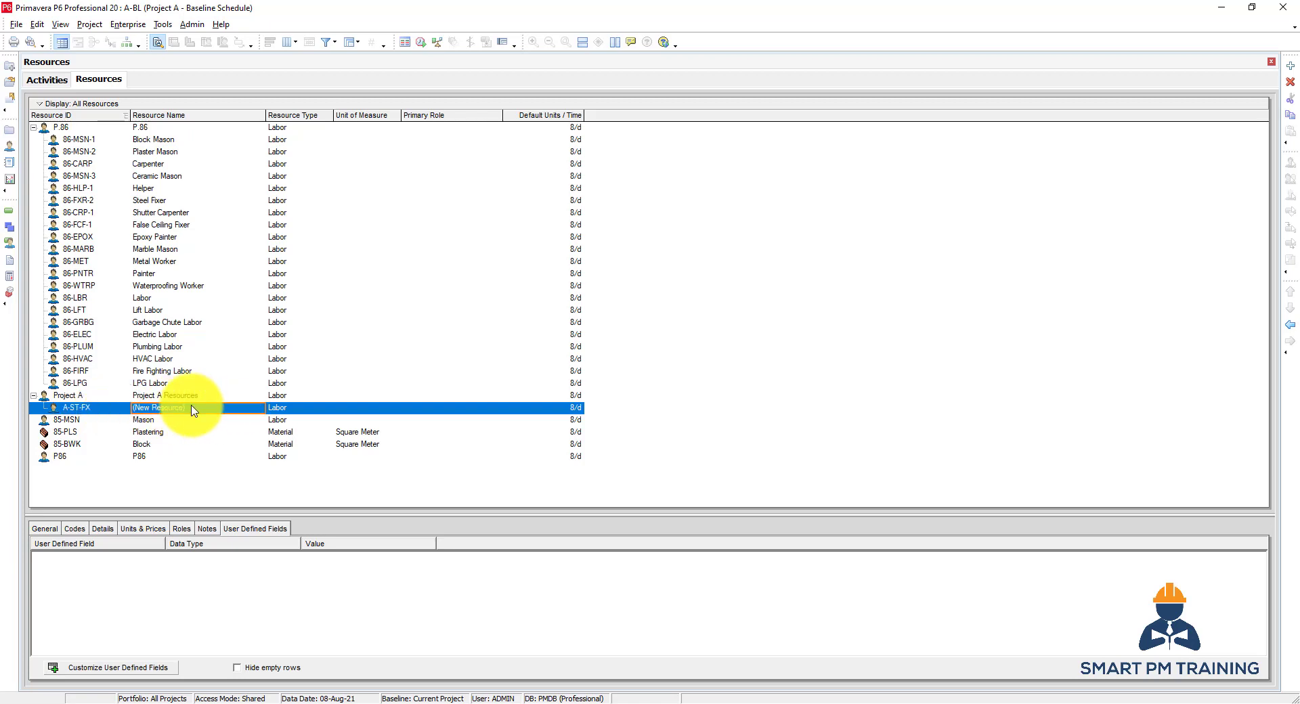
text(Steel Fixer)
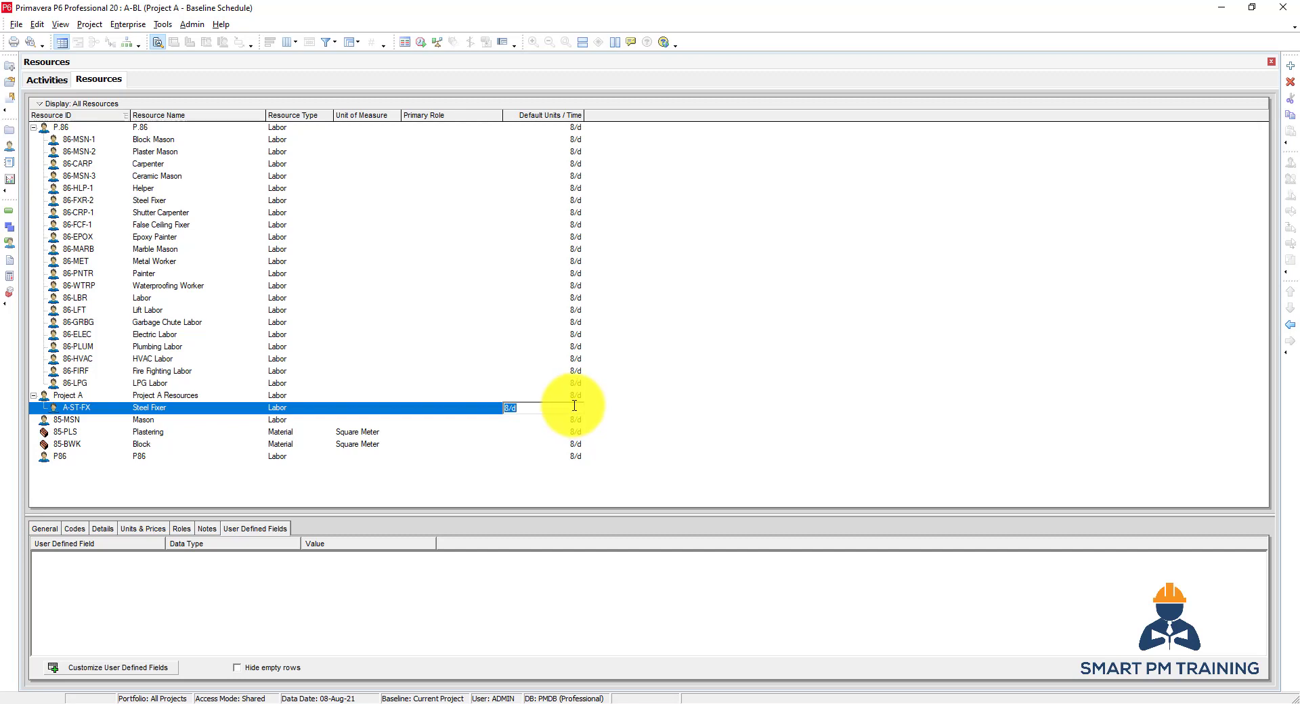
text(10)
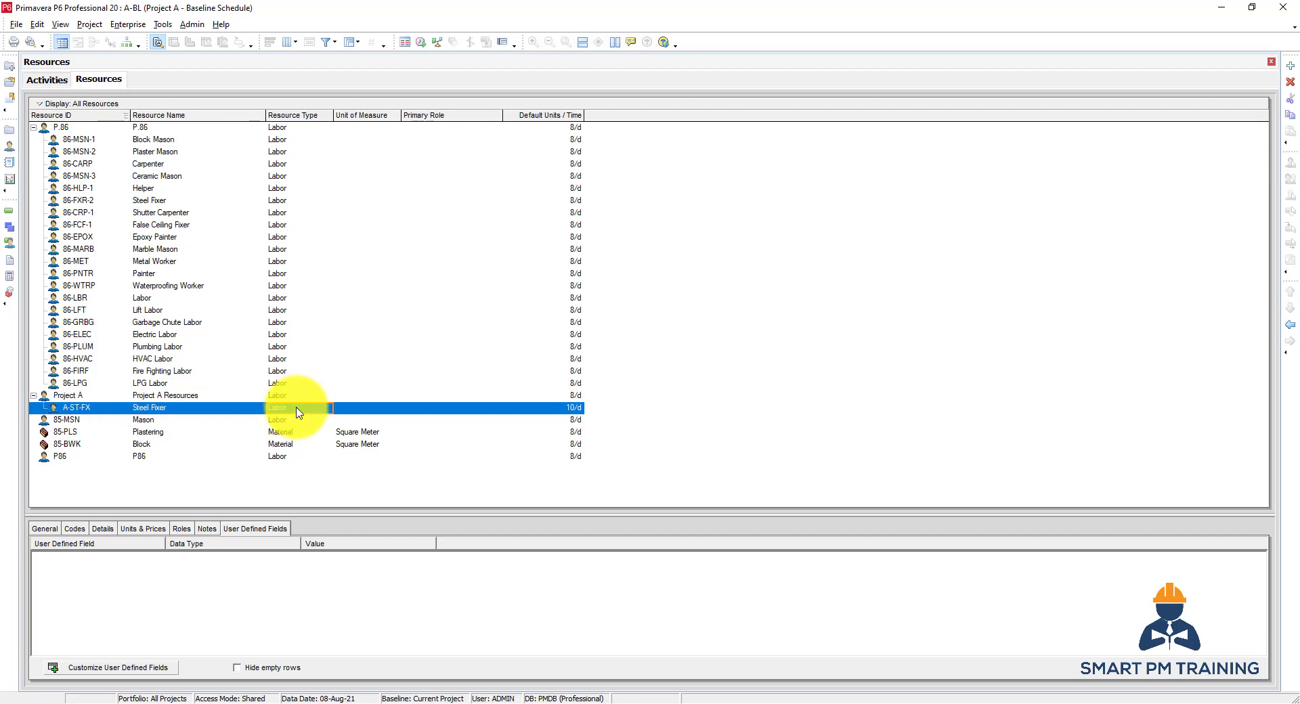
click(327, 408)
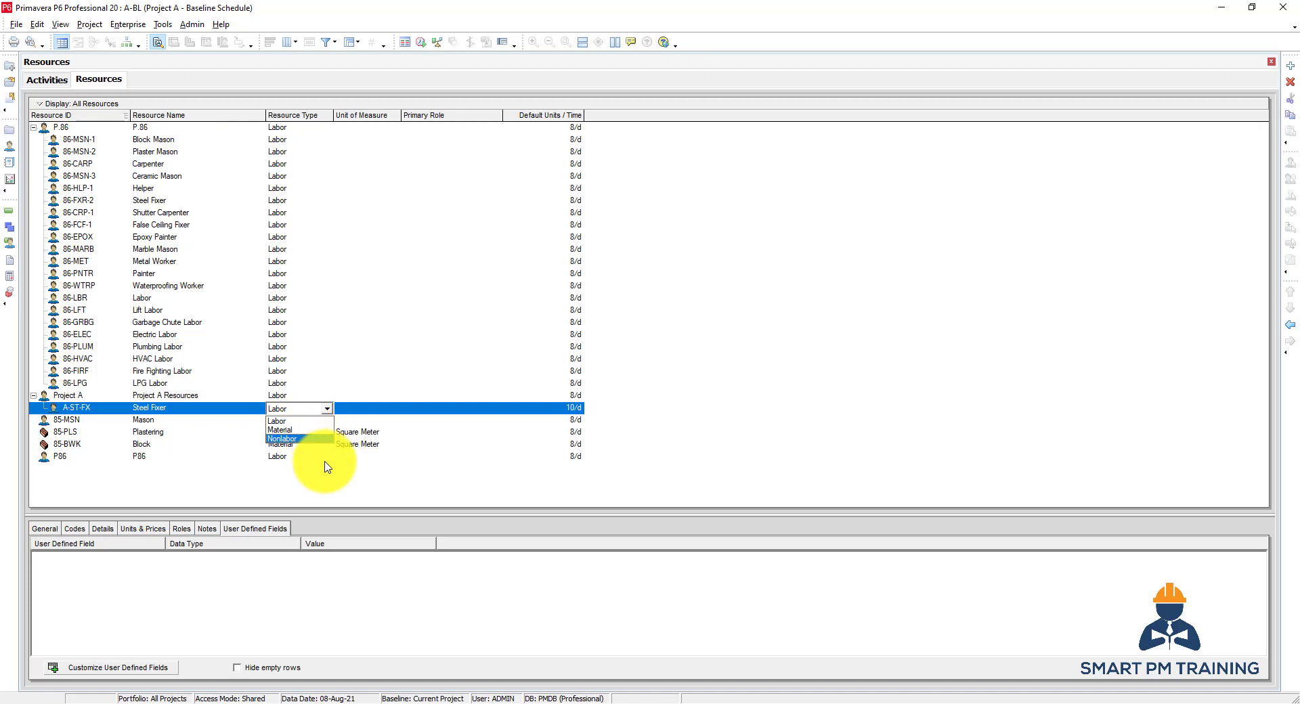
mouse_move(294, 444)
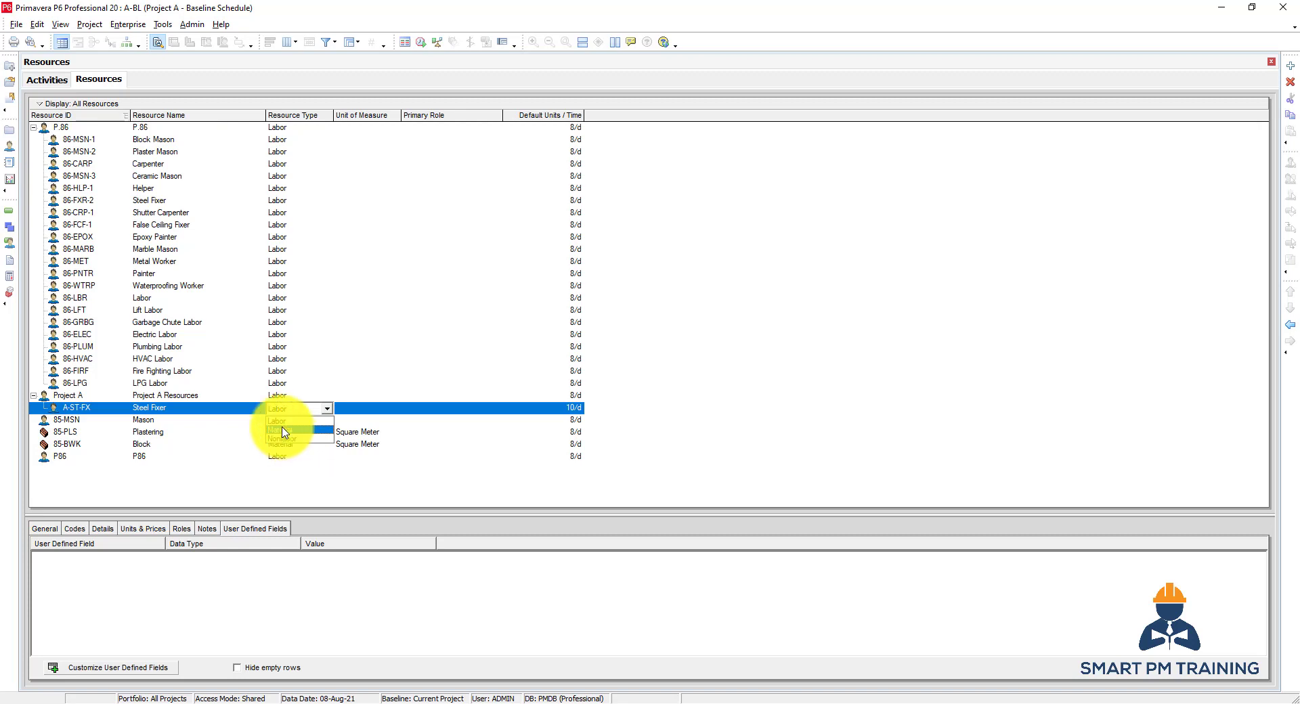
click(279, 438)
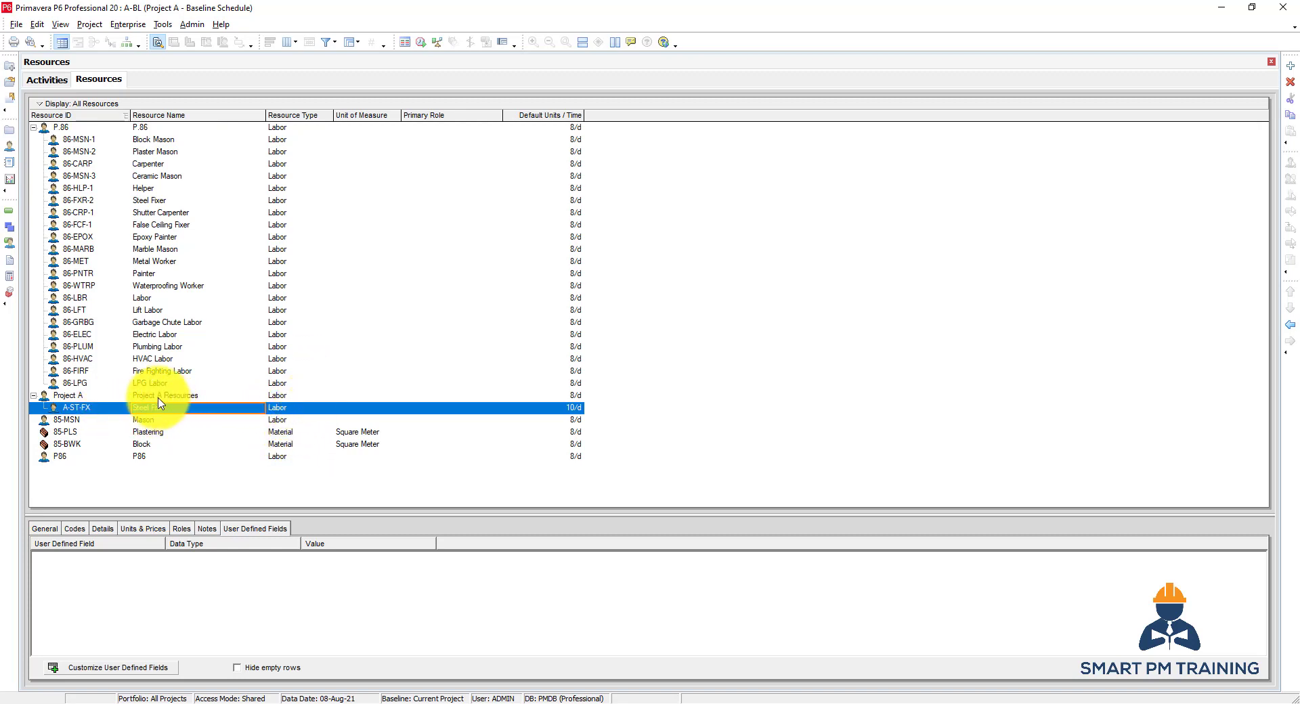
click(79, 395)
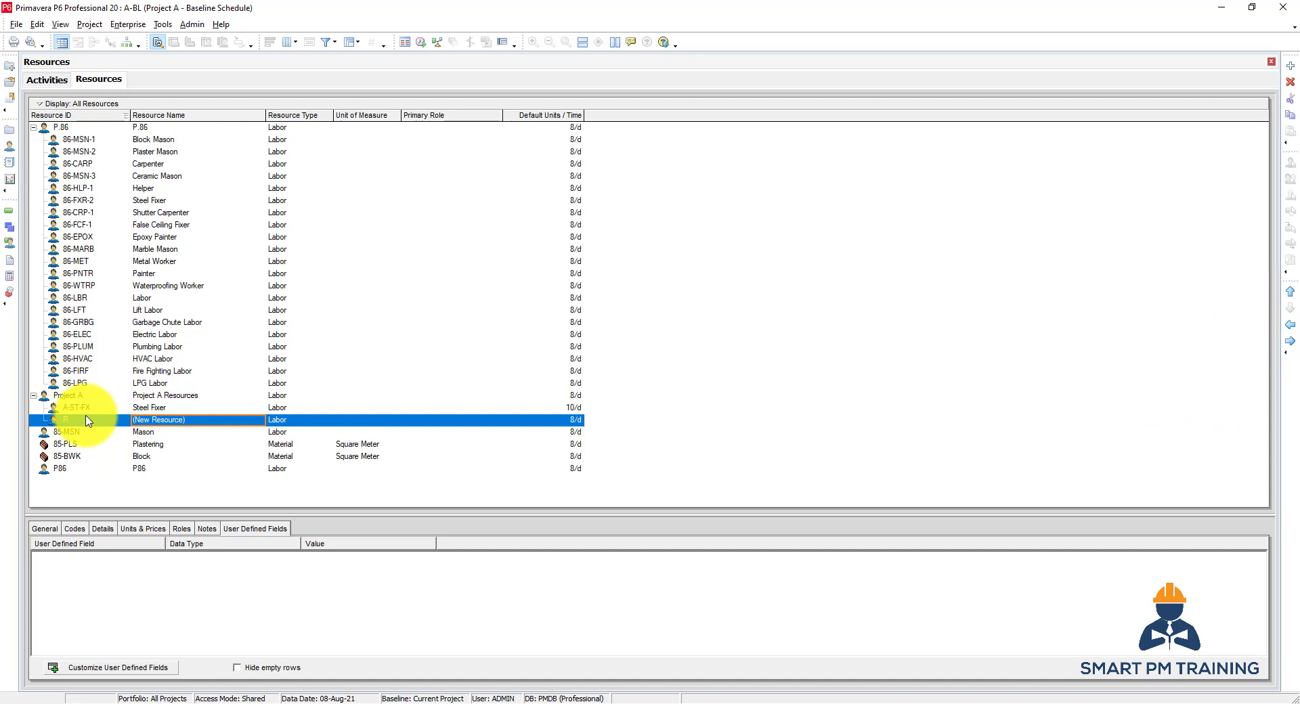
Start a new resource under Project A Resources with ID A-CR for Carpenter
text(A-CR)
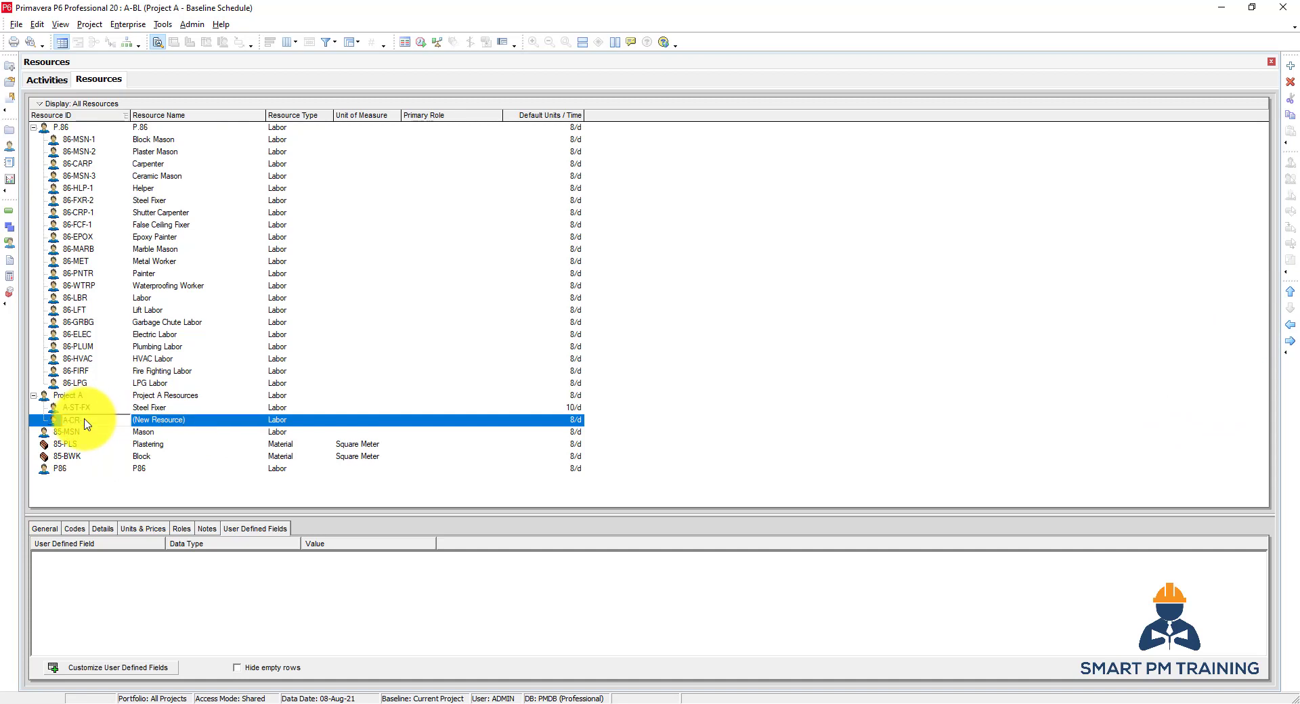
mouse_move(99, 423)
text(Carpenter)
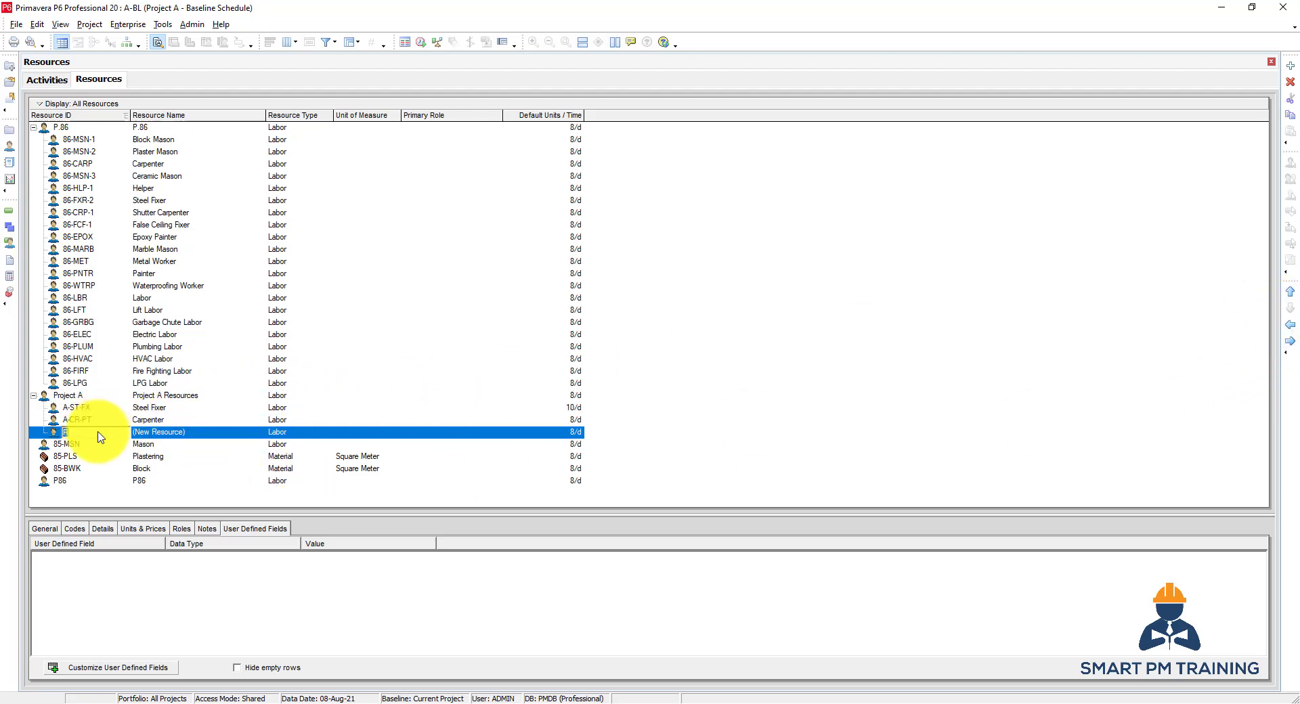
Create resource STL Steel Rebar and switch its type to Material, confirming the warning
text(STE)
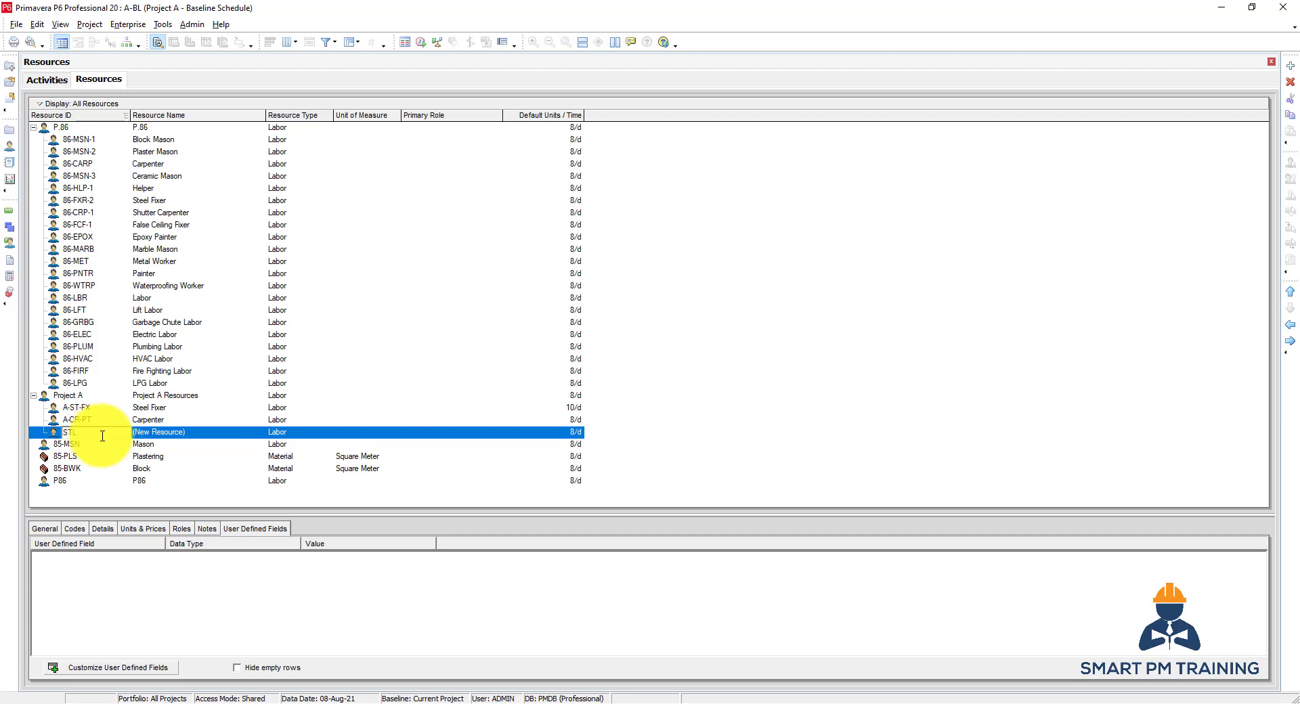
text(Steel Rebar)
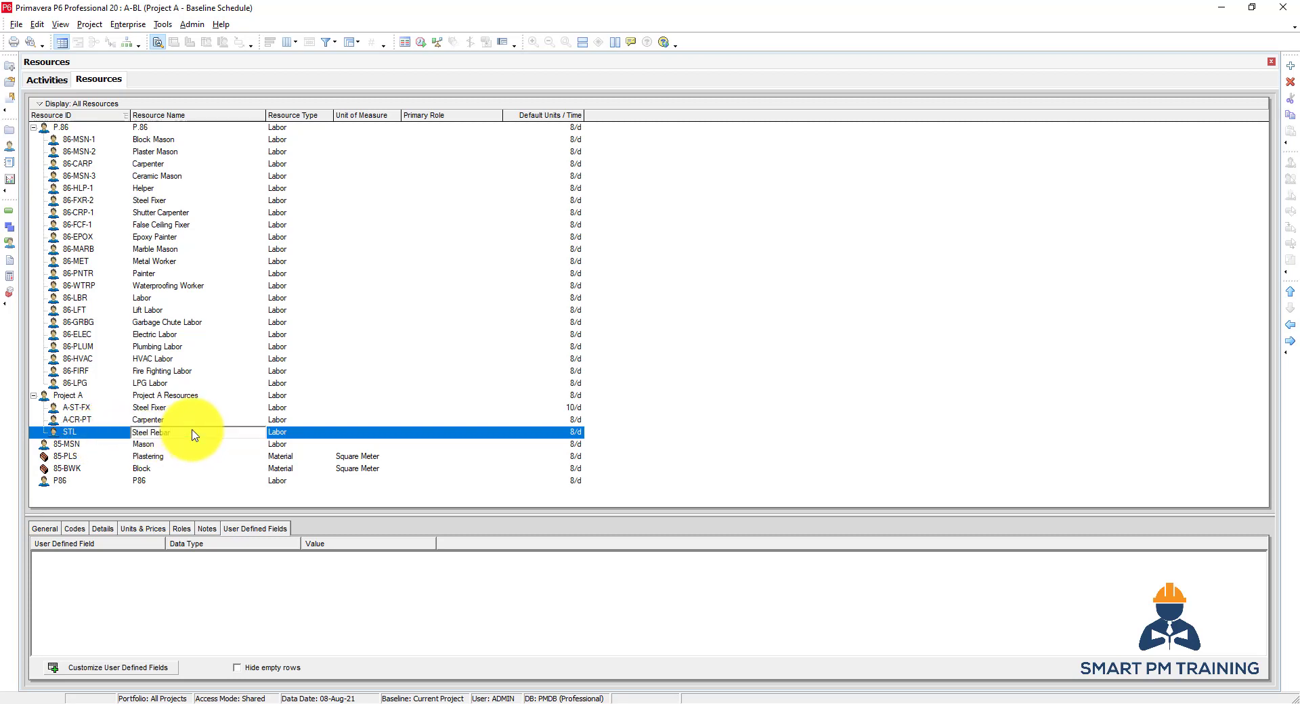
click(326, 432)
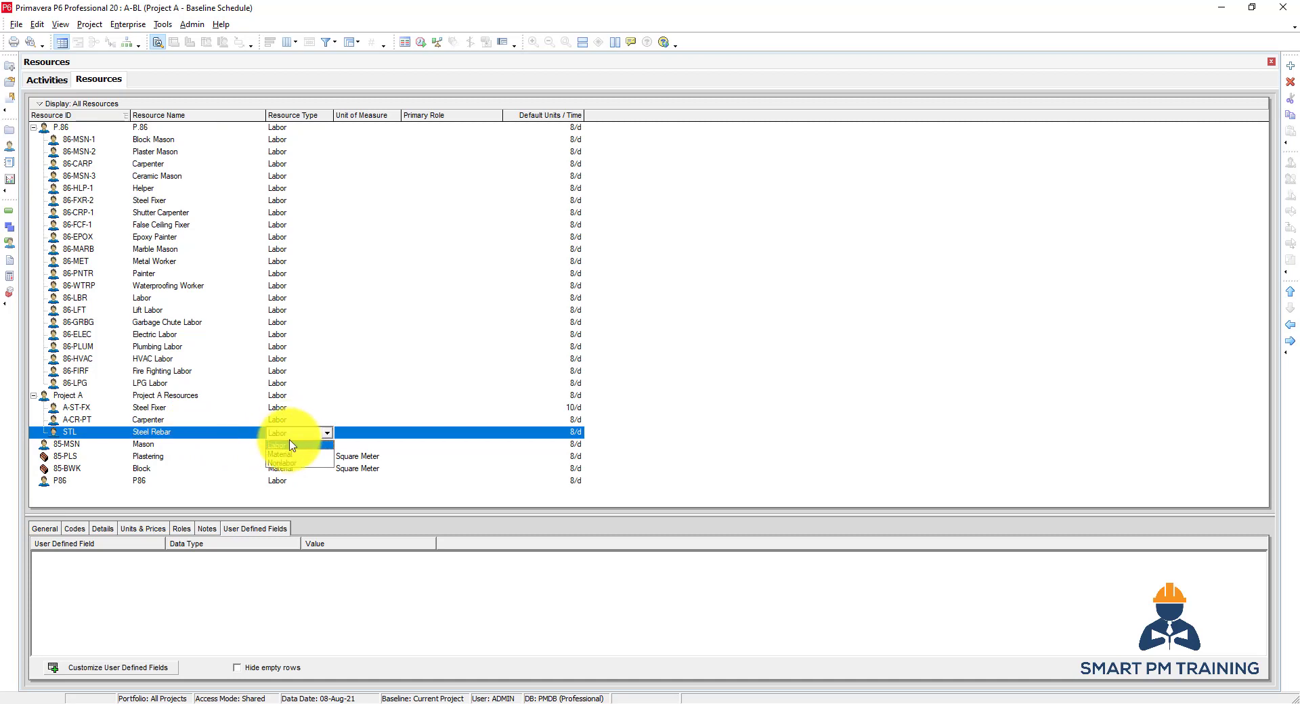
click(279, 453)
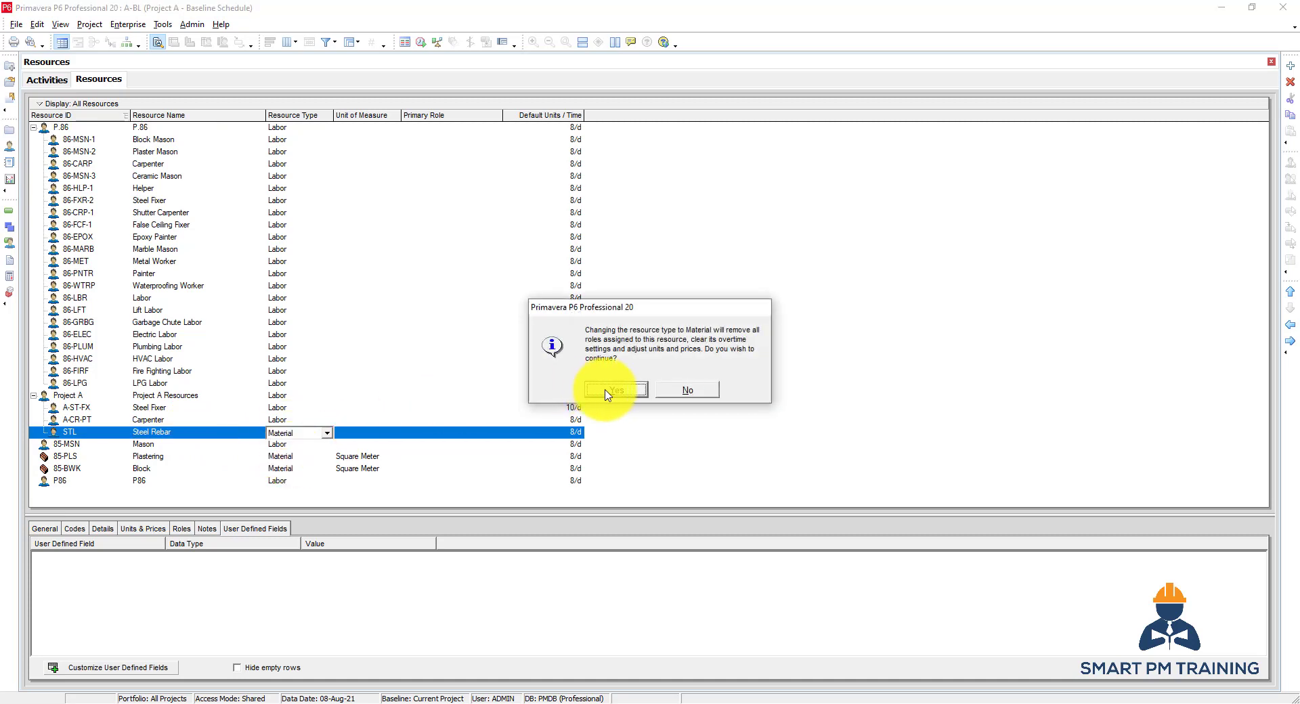
click(614, 390)
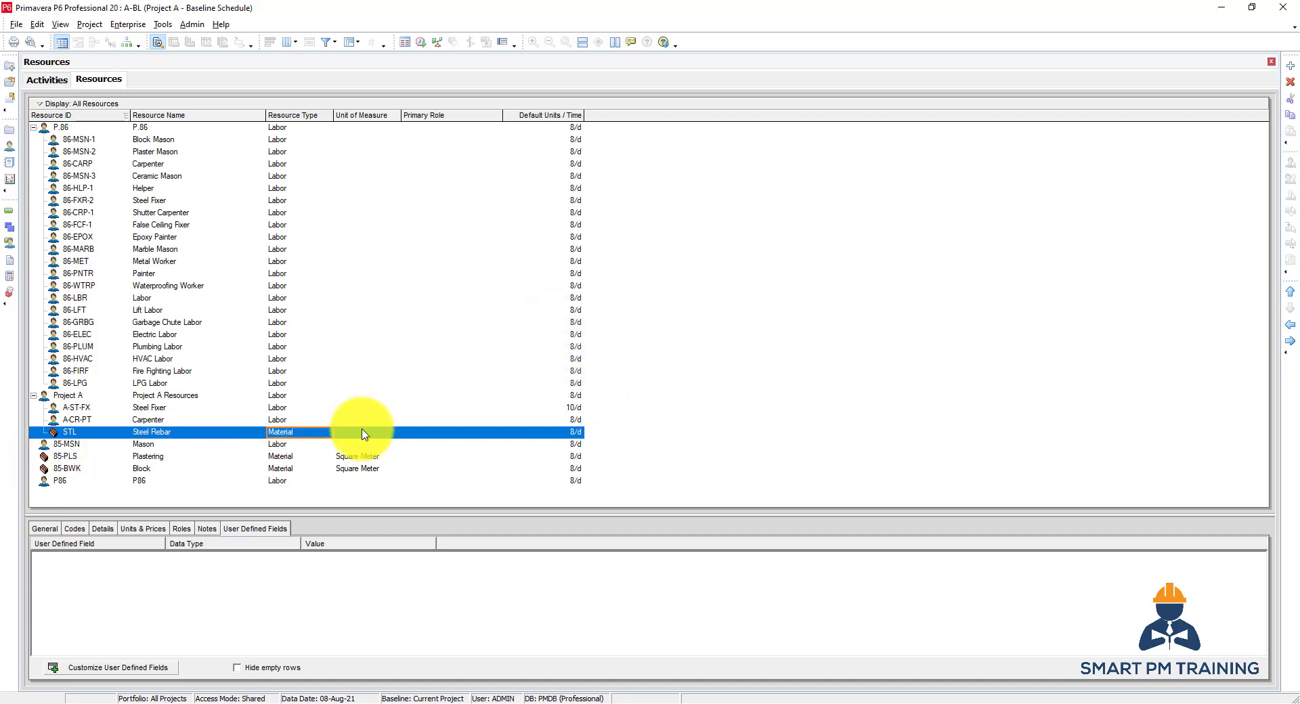
click(393, 432)
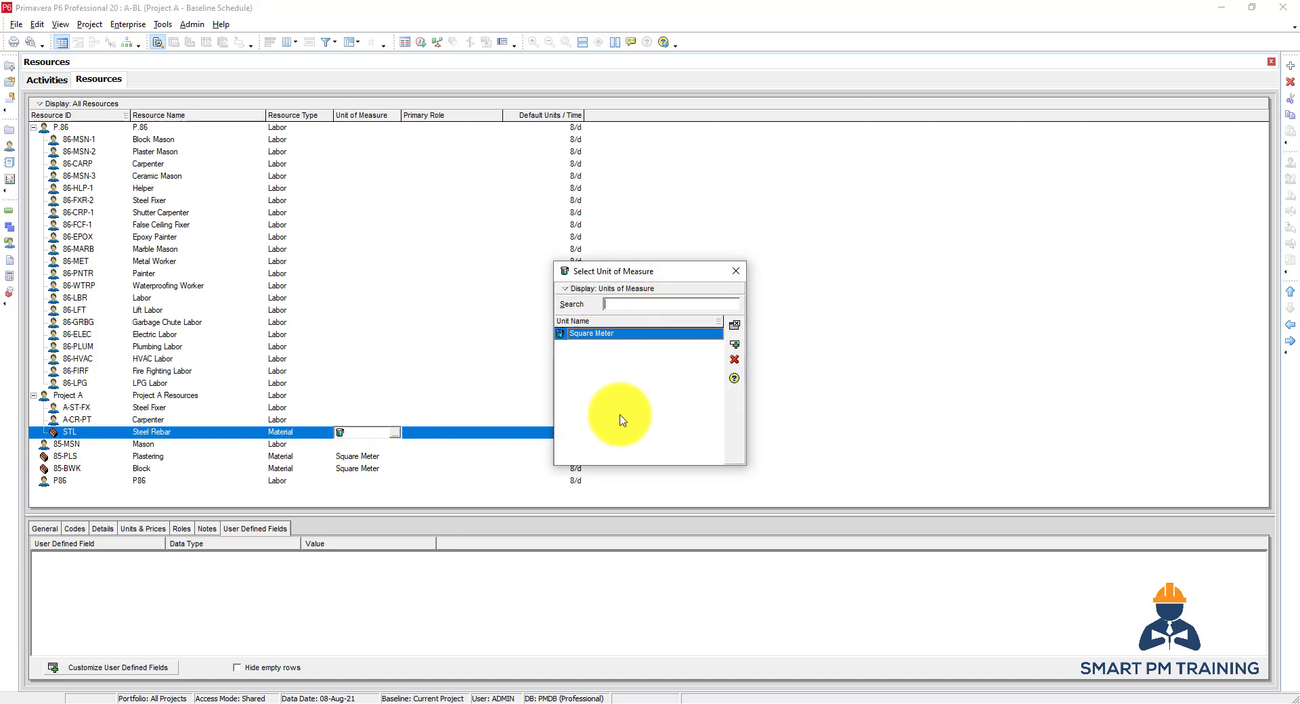
mouse_move(614, 374)
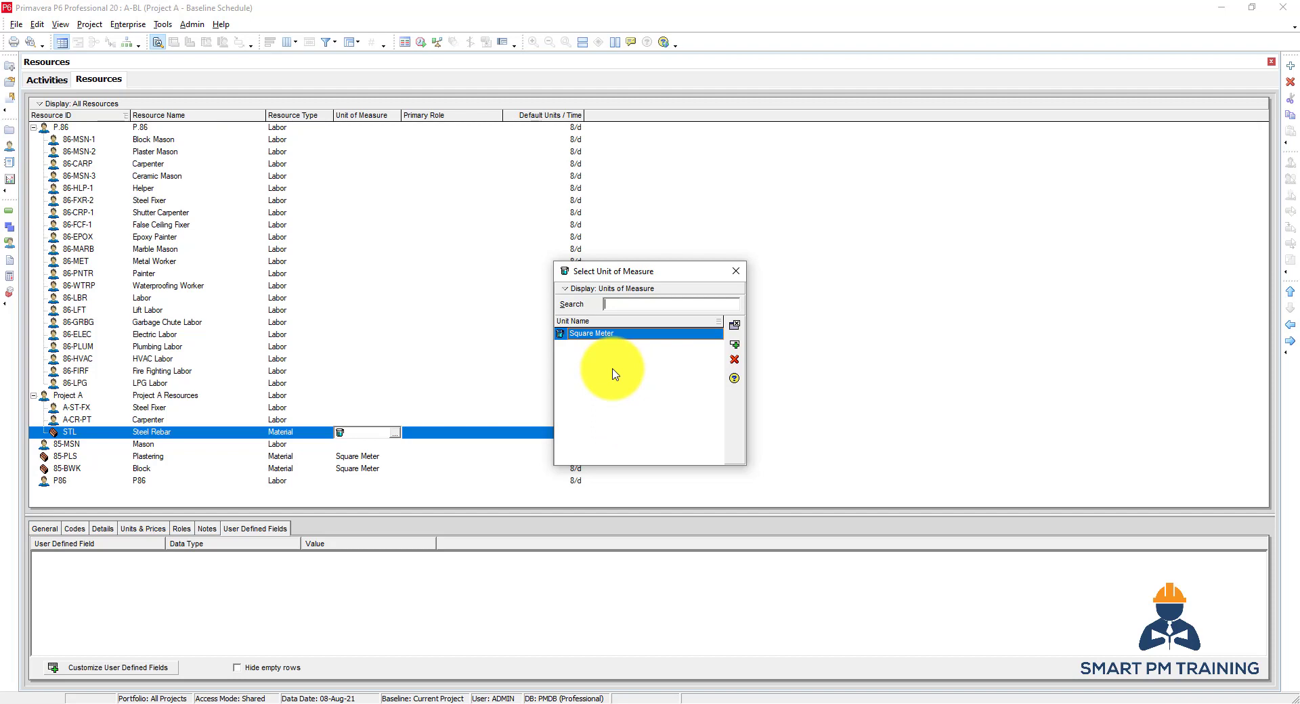
mouse_move(651, 367)
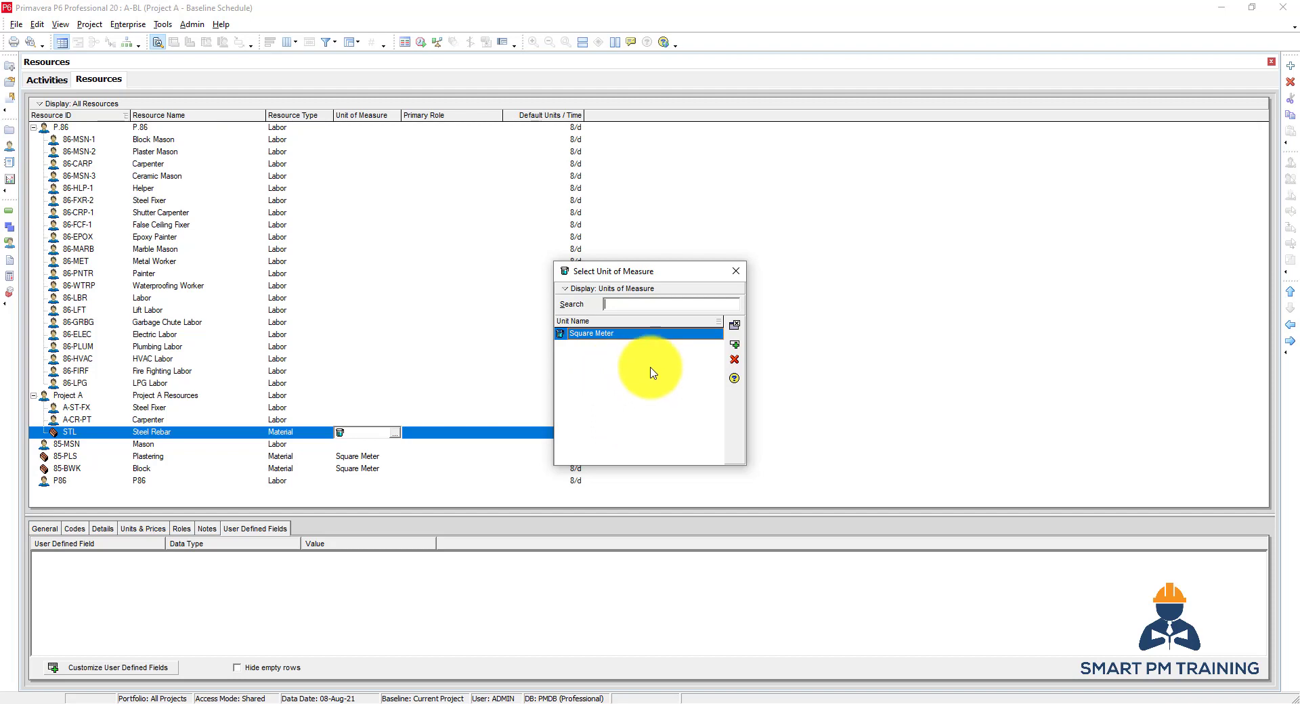
mouse_move(615, 350)
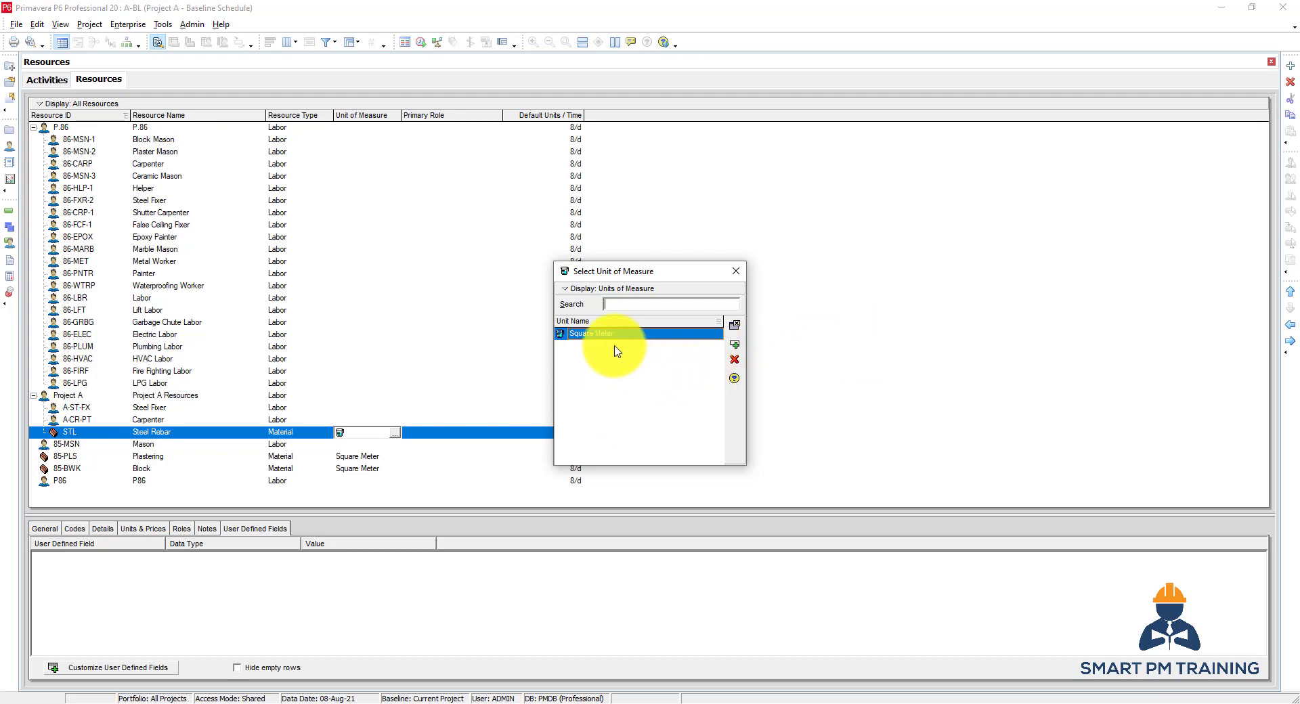
mouse_move(630, 346)
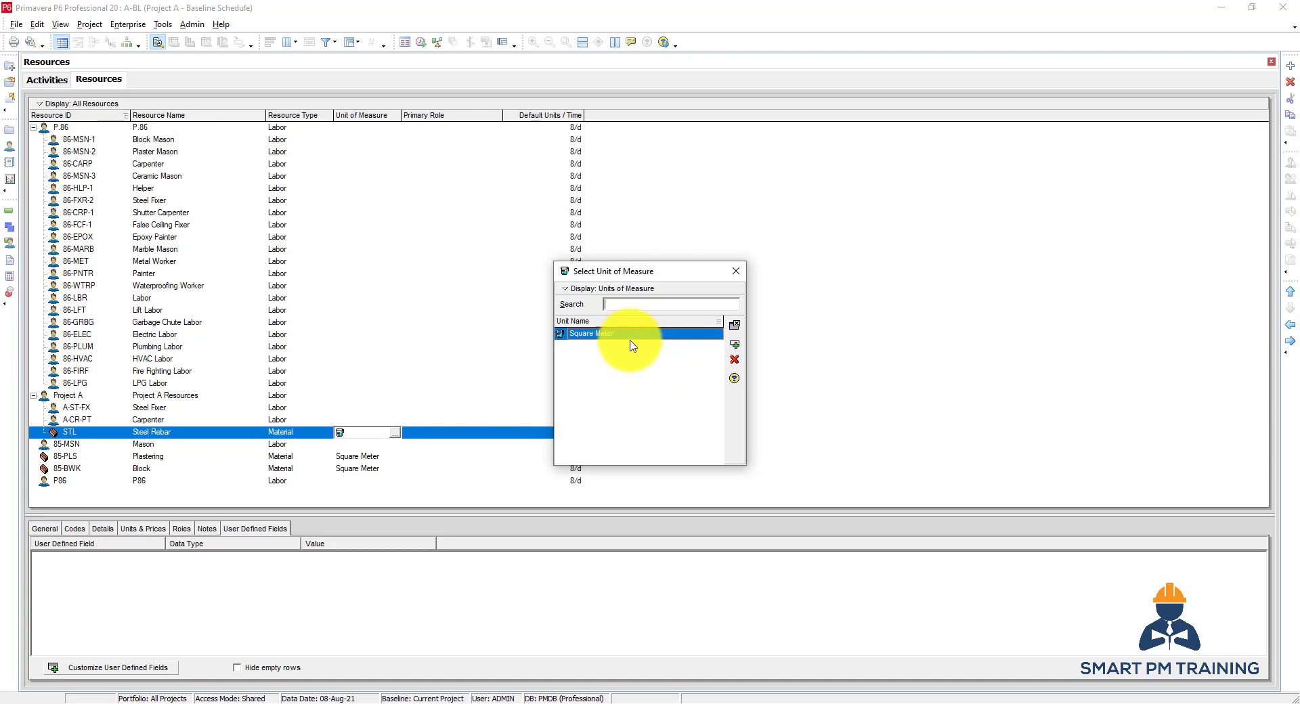
mouse_move(718, 324)
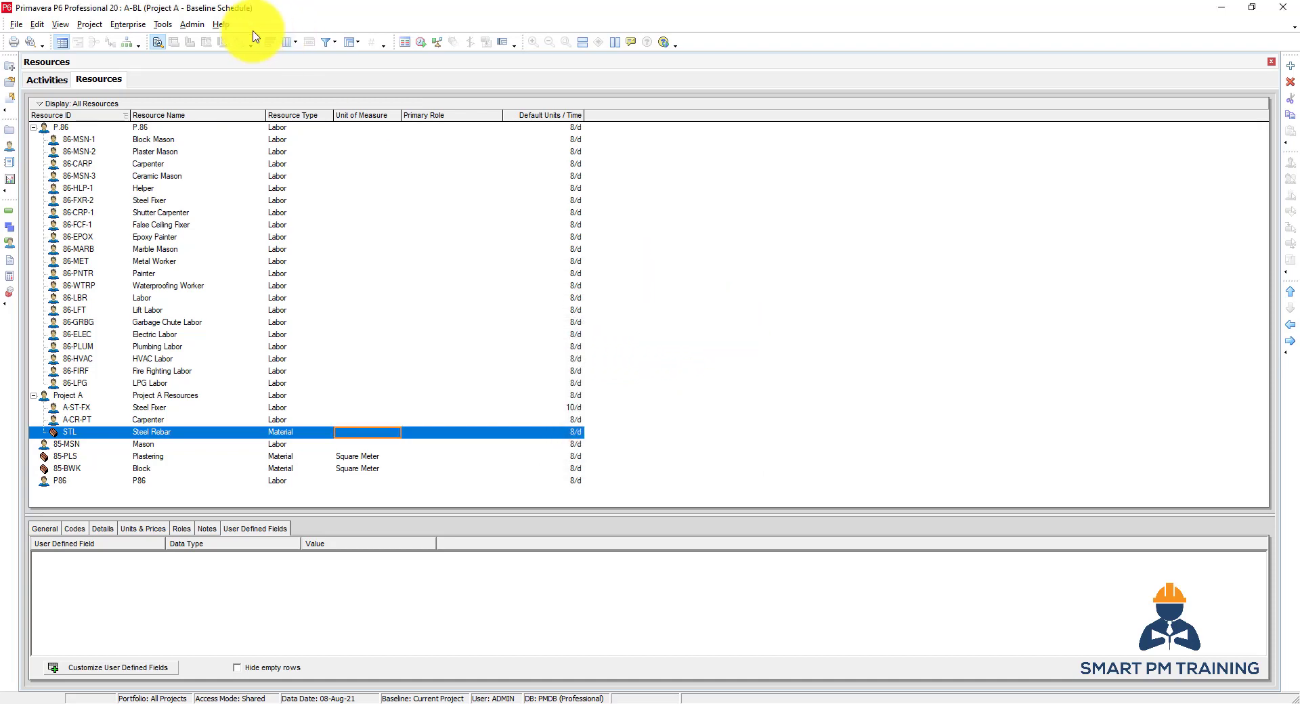
Add a Ton unit of measure abbreviated TO in Admin Categories
click(191, 24)
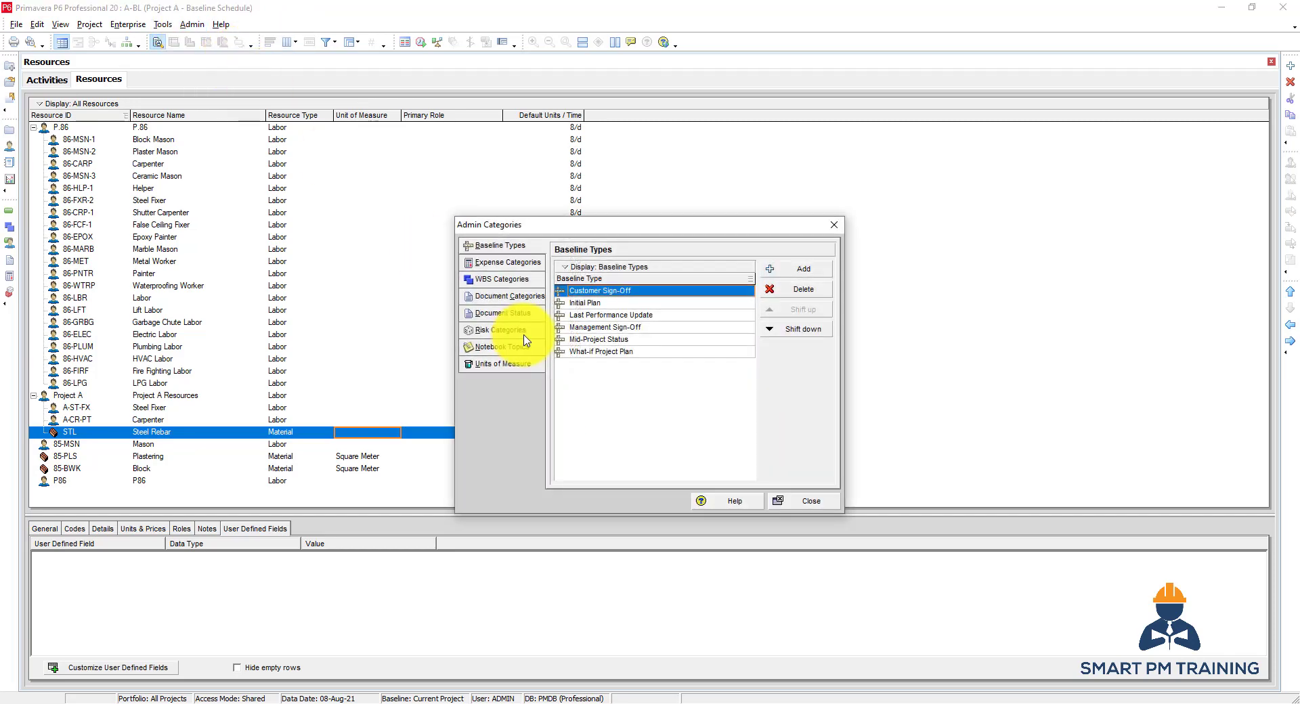
mouse_move(519, 363)
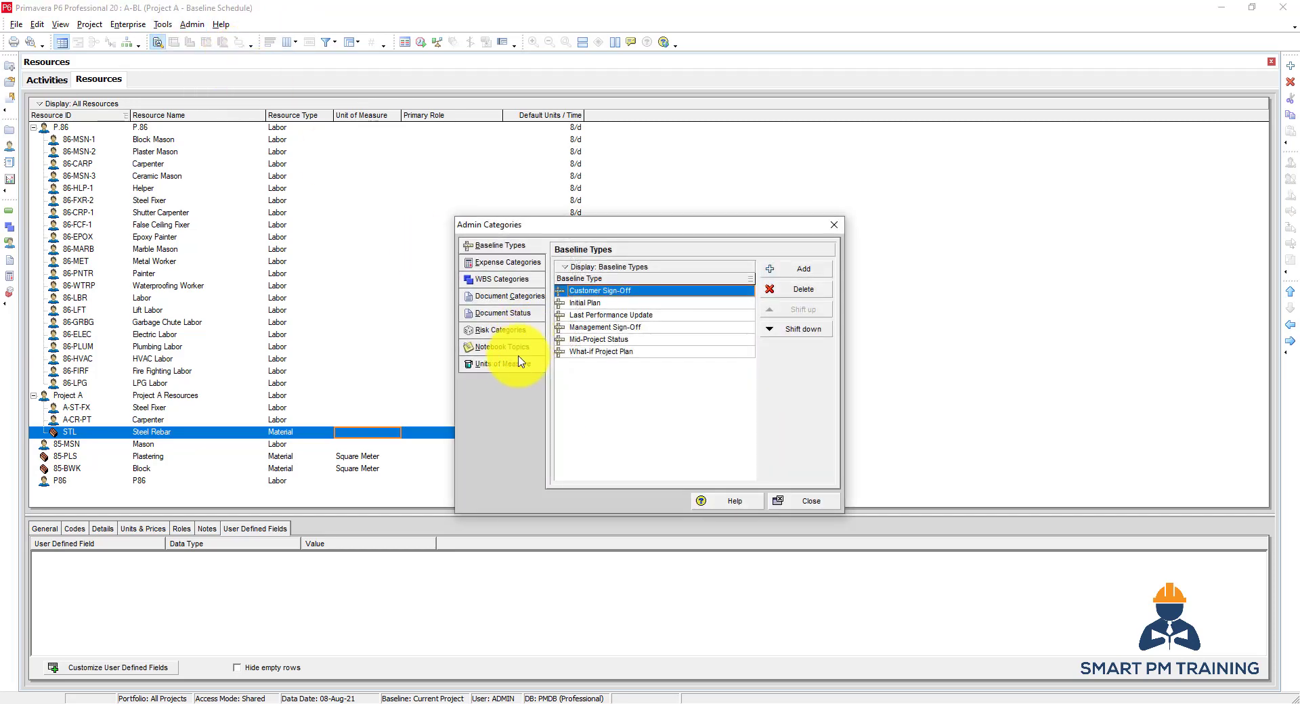
click(499, 363)
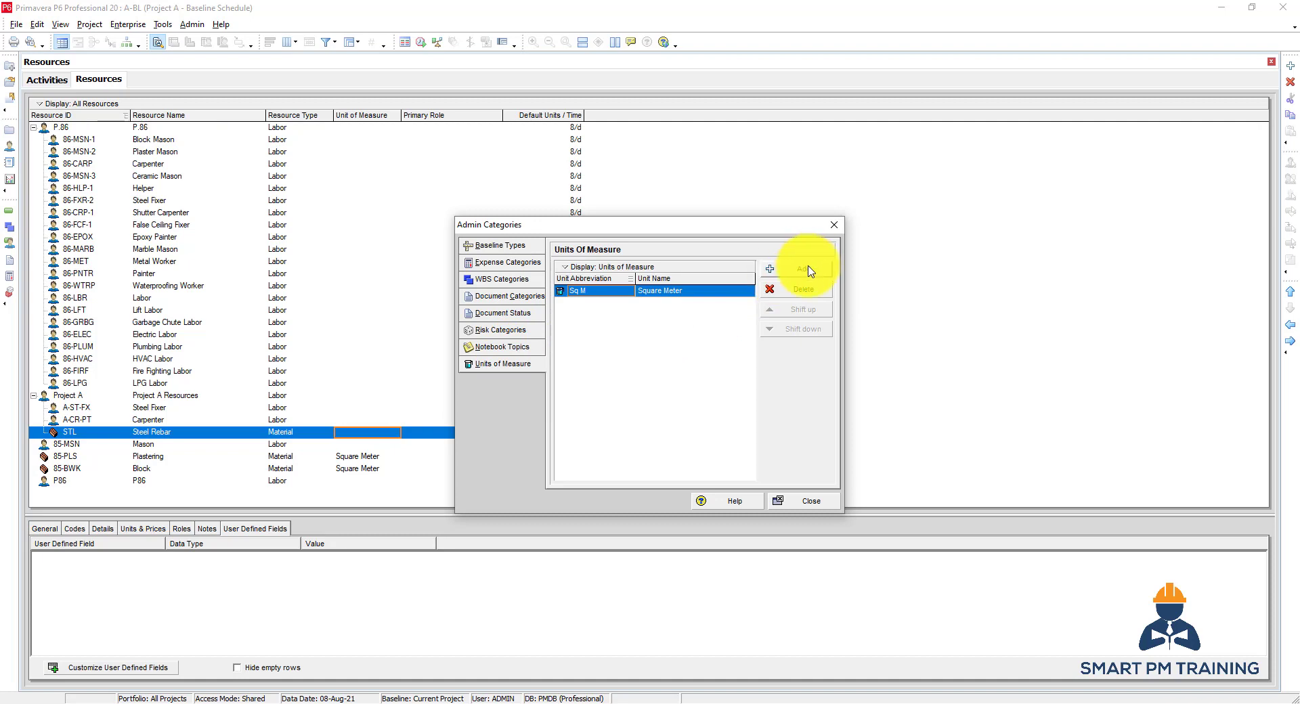
click(795, 268)
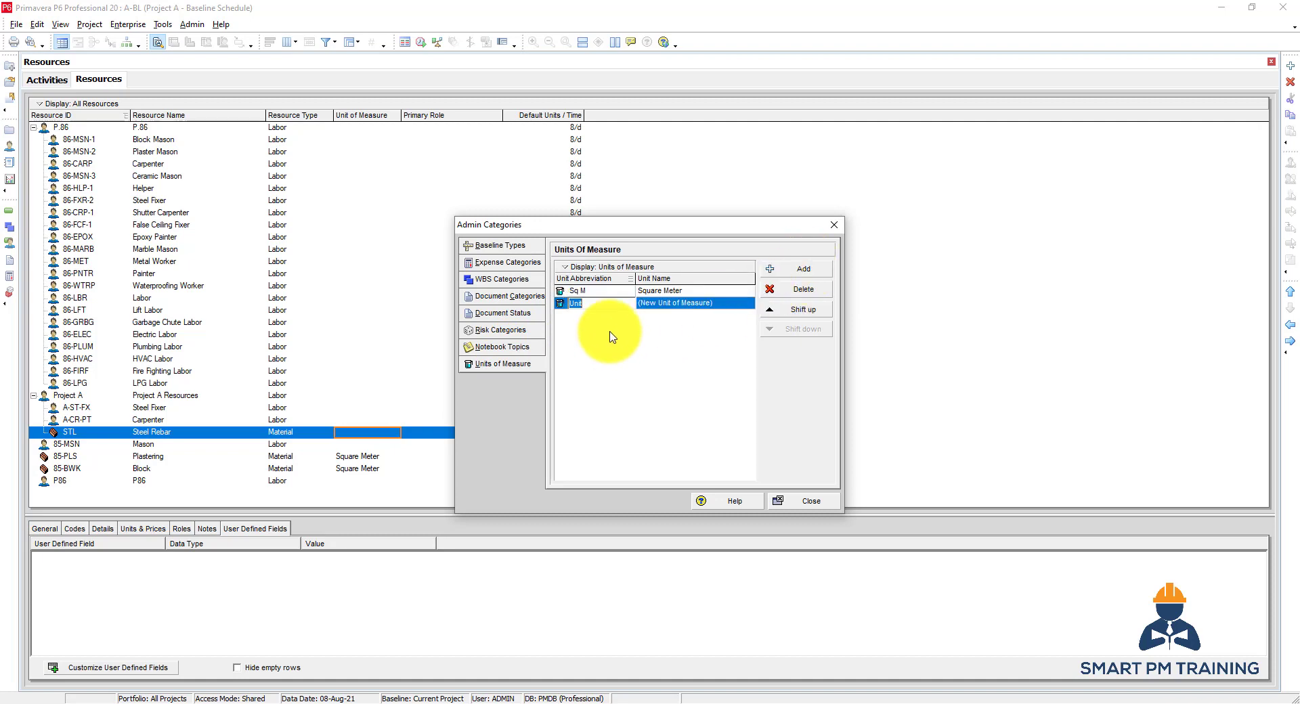
text(T)
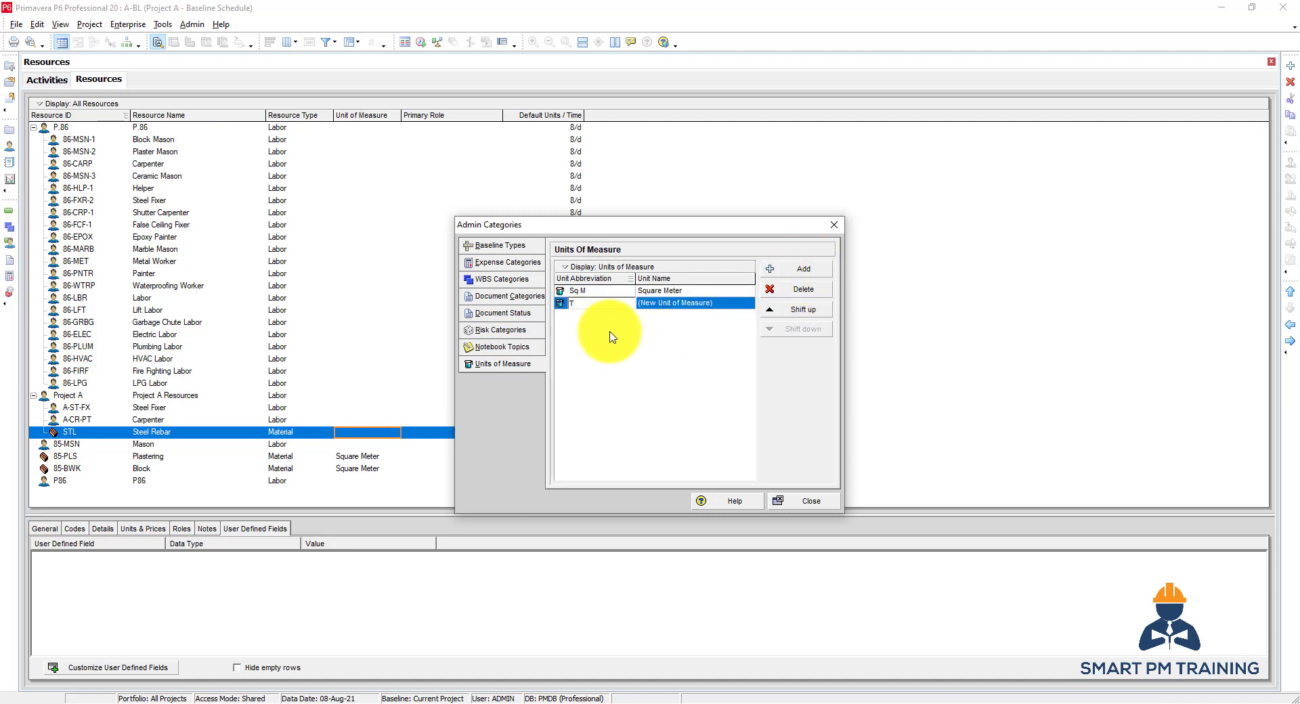
text(O)
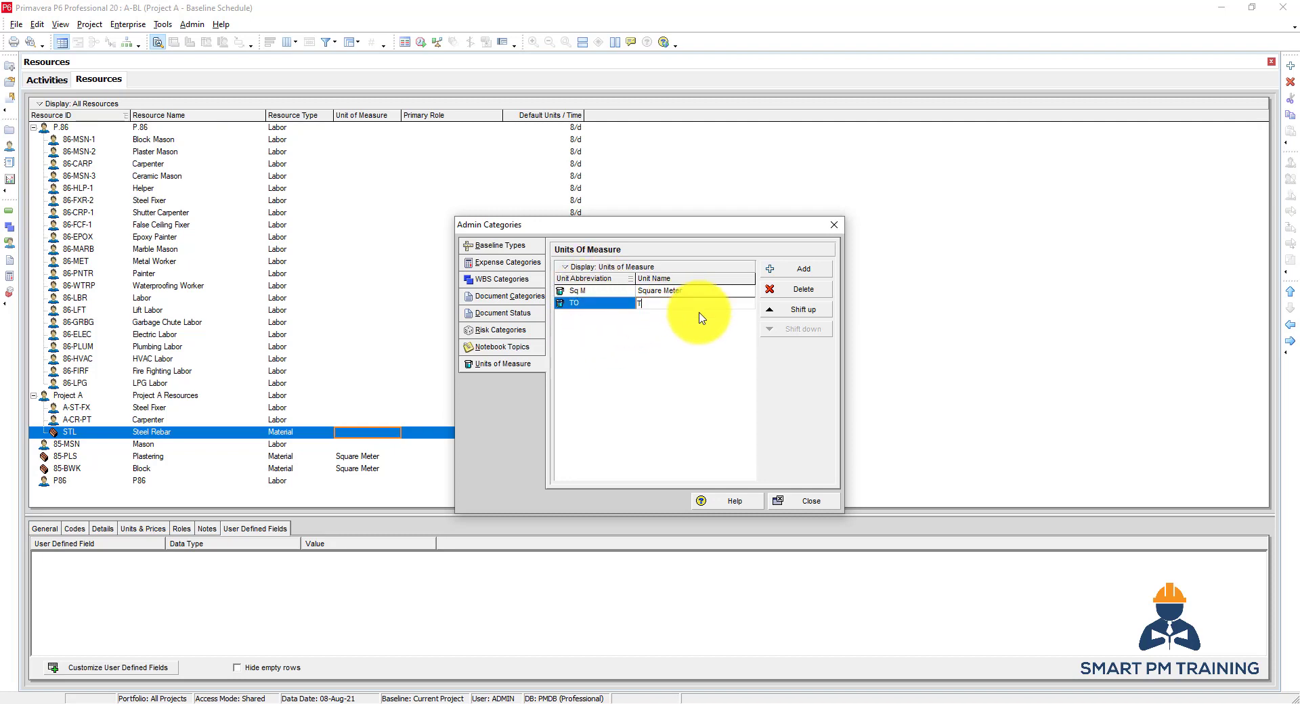
text(Ton)
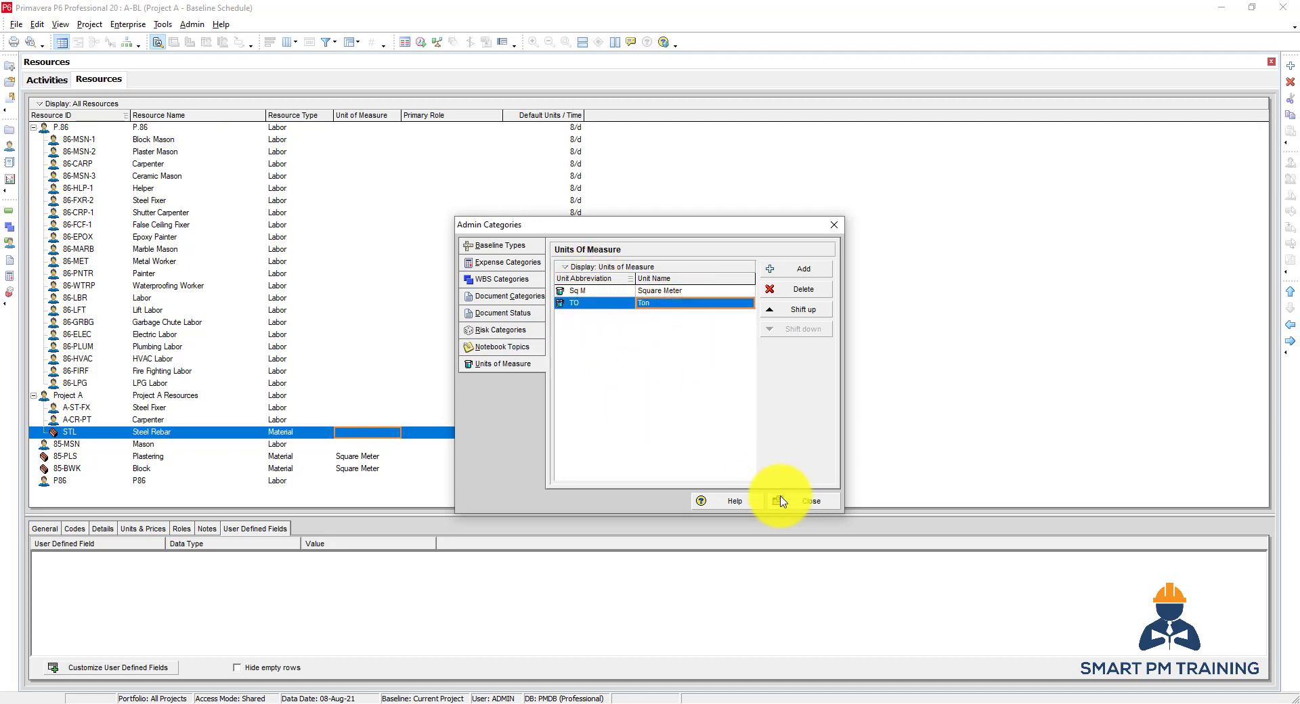
click(808, 500)
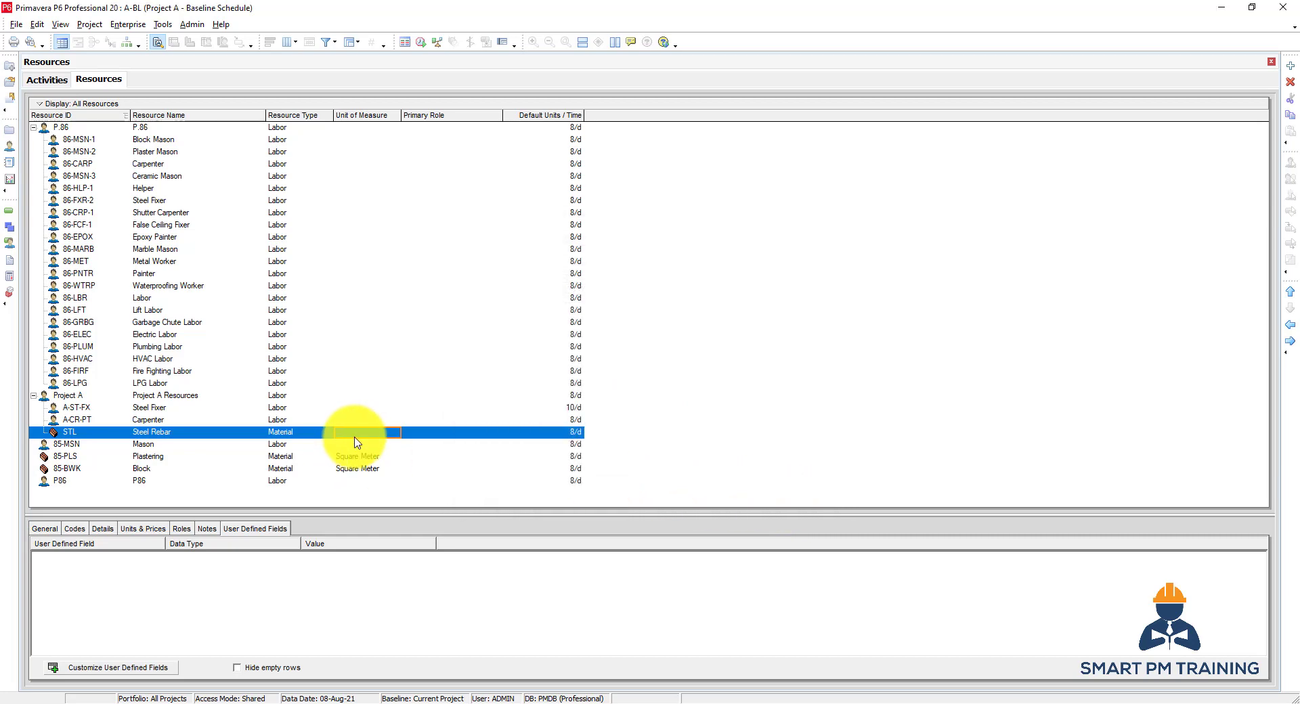
Assign Ton as Steel Rebar's unit of measure
click(389, 432)
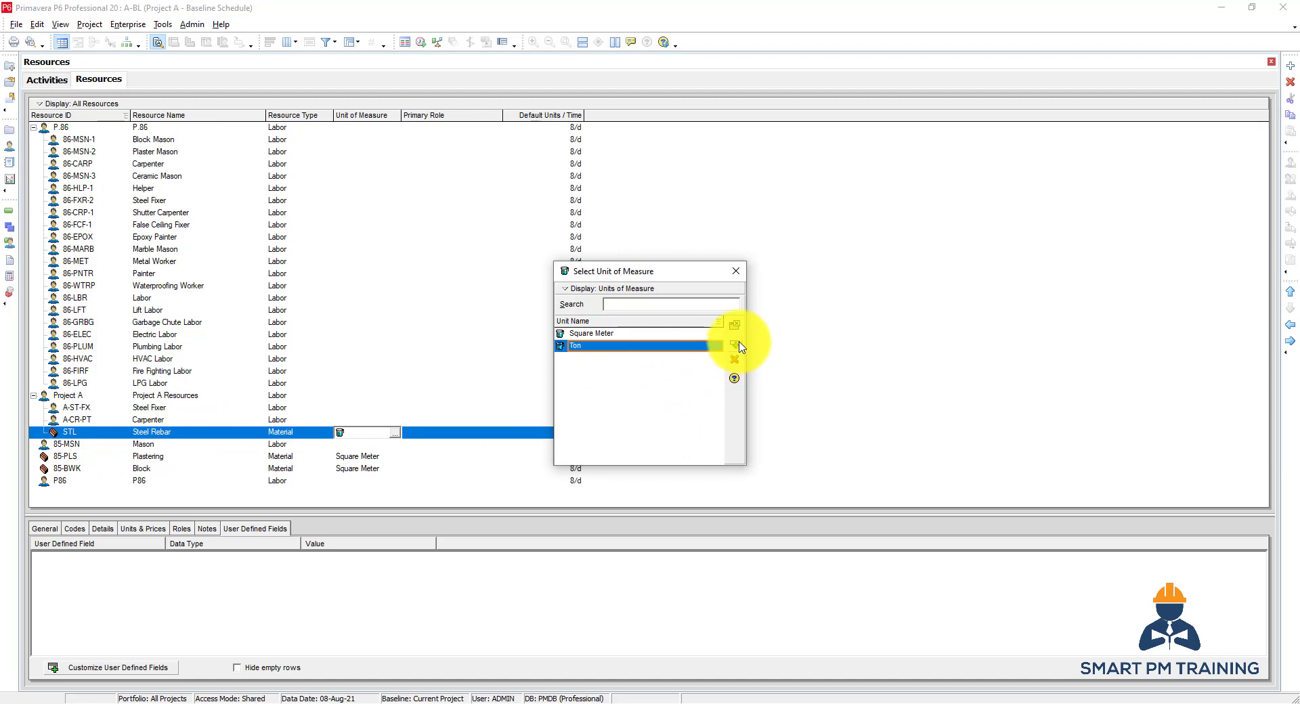
click(733, 347)
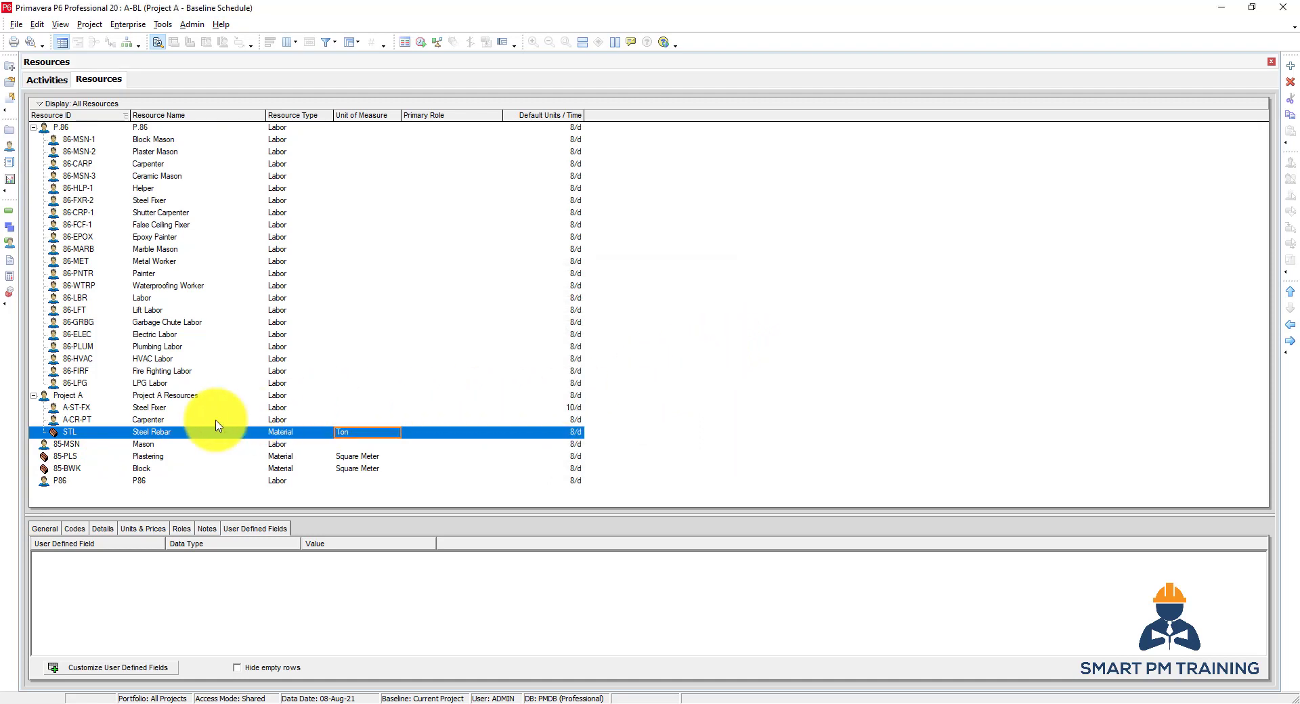